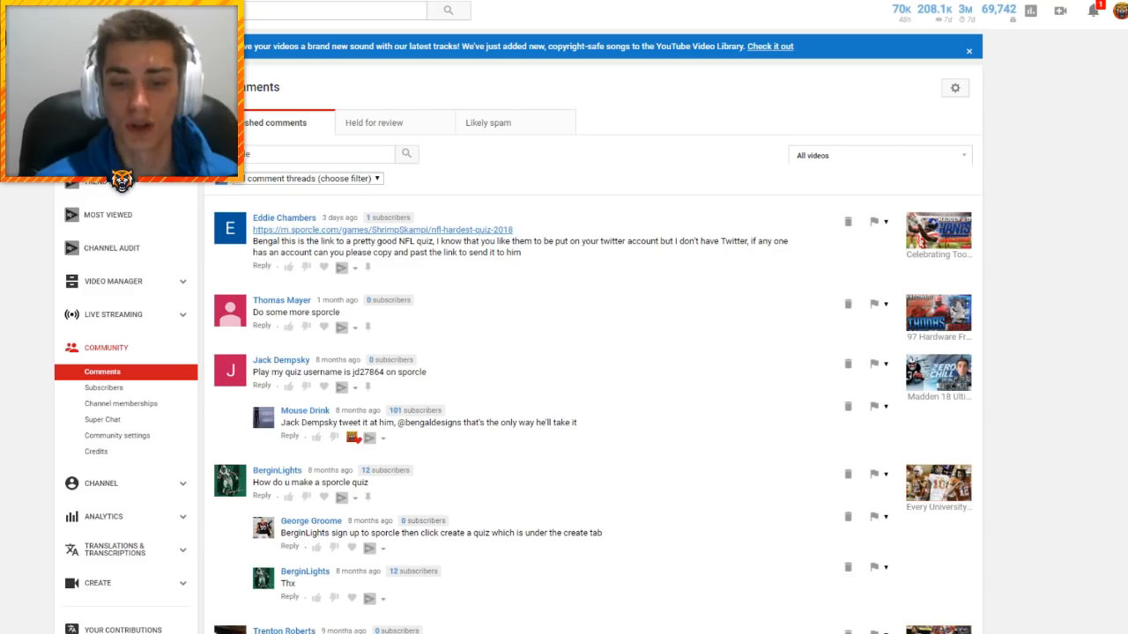
Open the Hardest NFL Quiz from the comment's sporcle.com link and scroll to the hint table
click(317, 153)
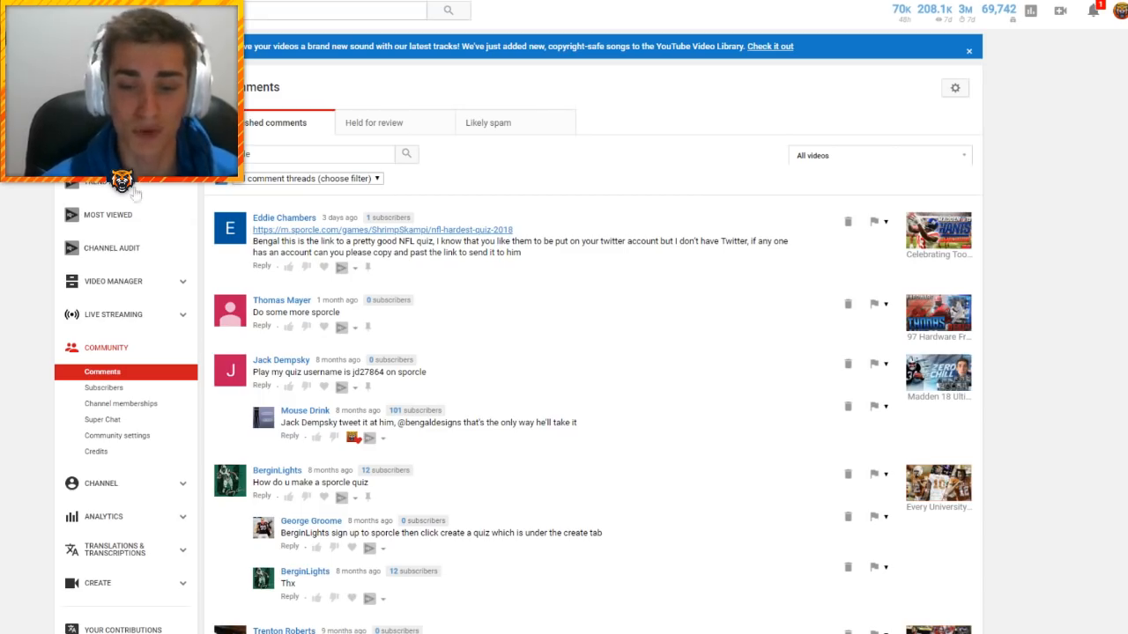
mouse_move(527, 236)
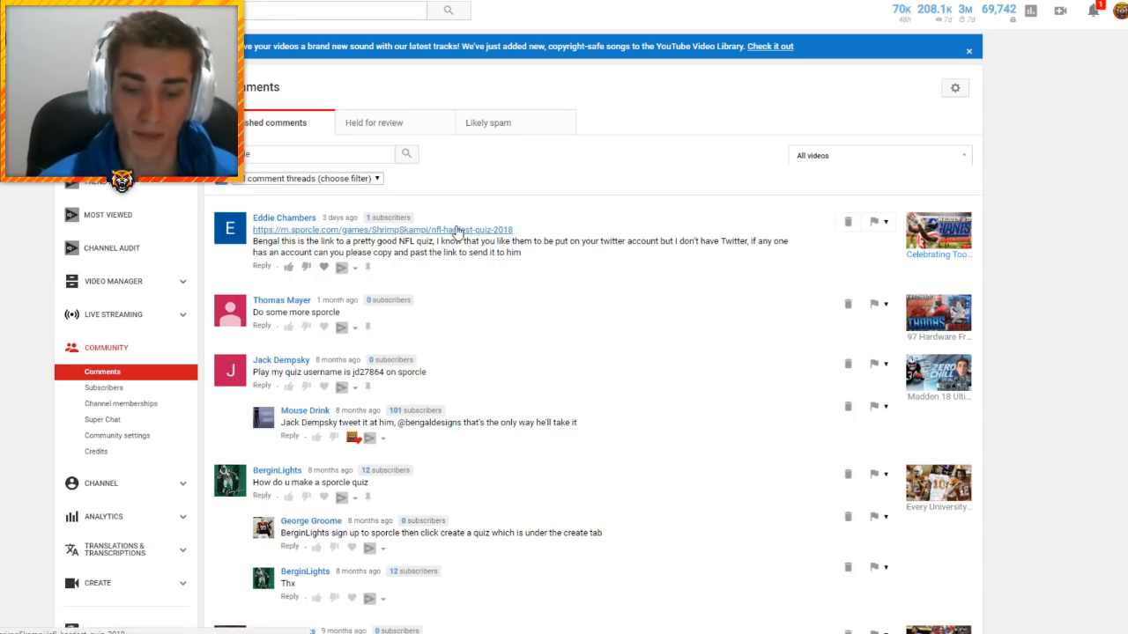
click(353, 229)
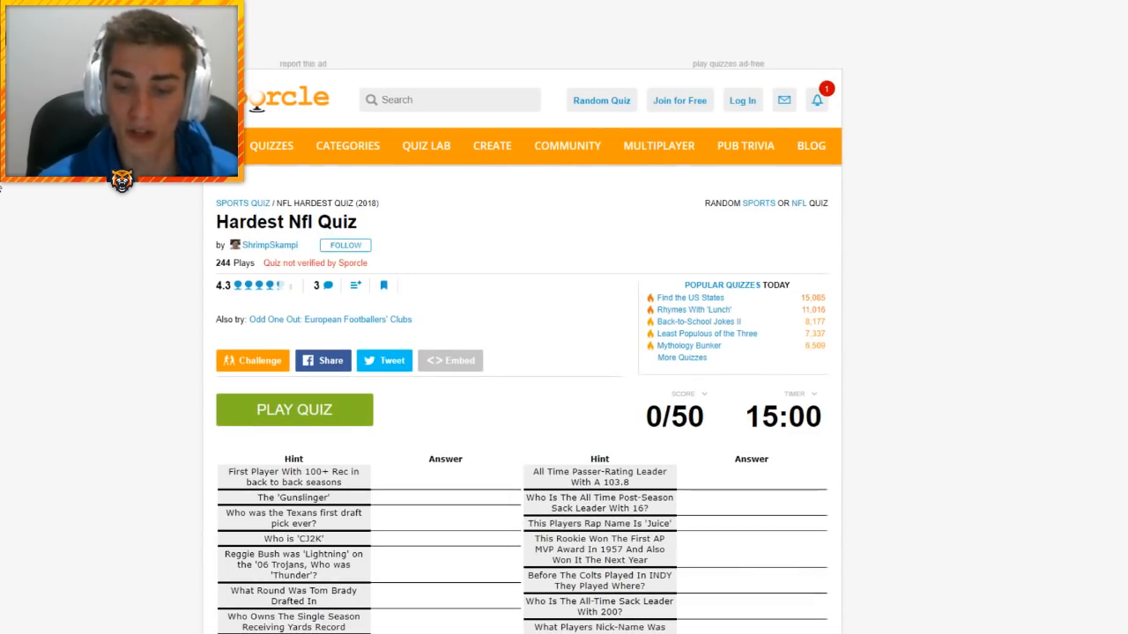
scroll(down, 3)
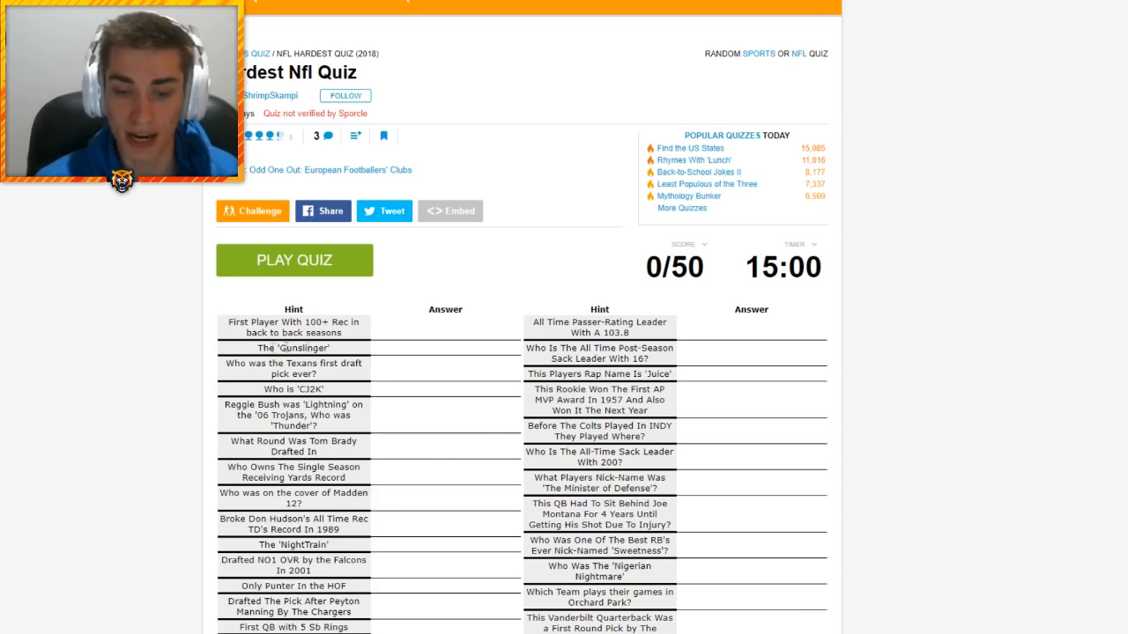
mouse_move(179, 322)
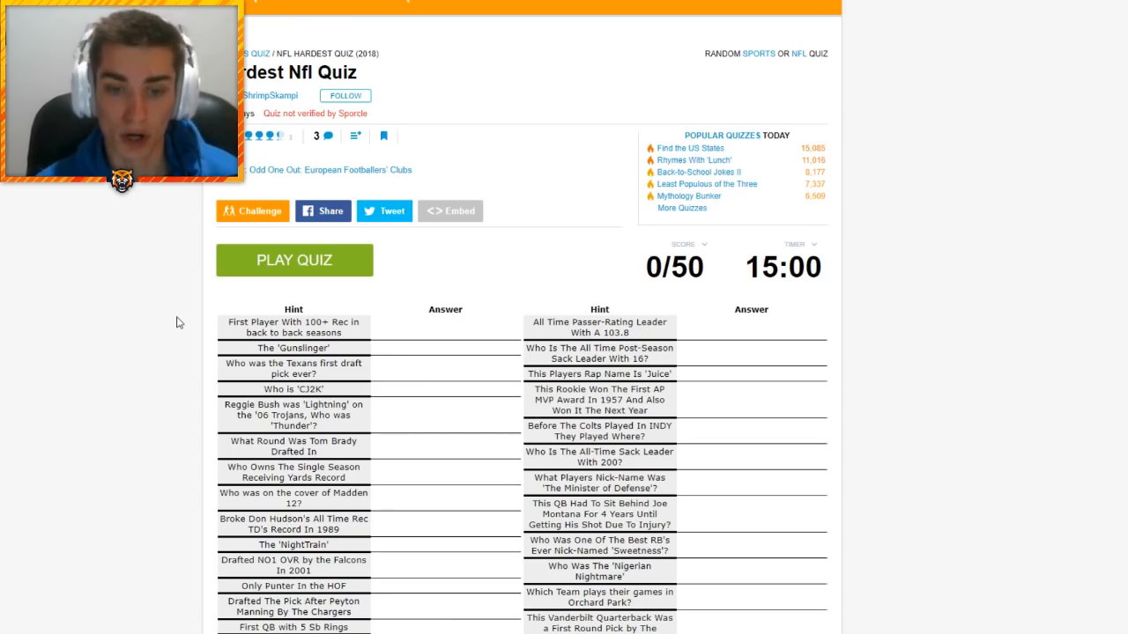
Start the quiz and try Jerry and Larry Fitzgerald, getting 'The LA Rams(2018)' accepted
click(294, 260)
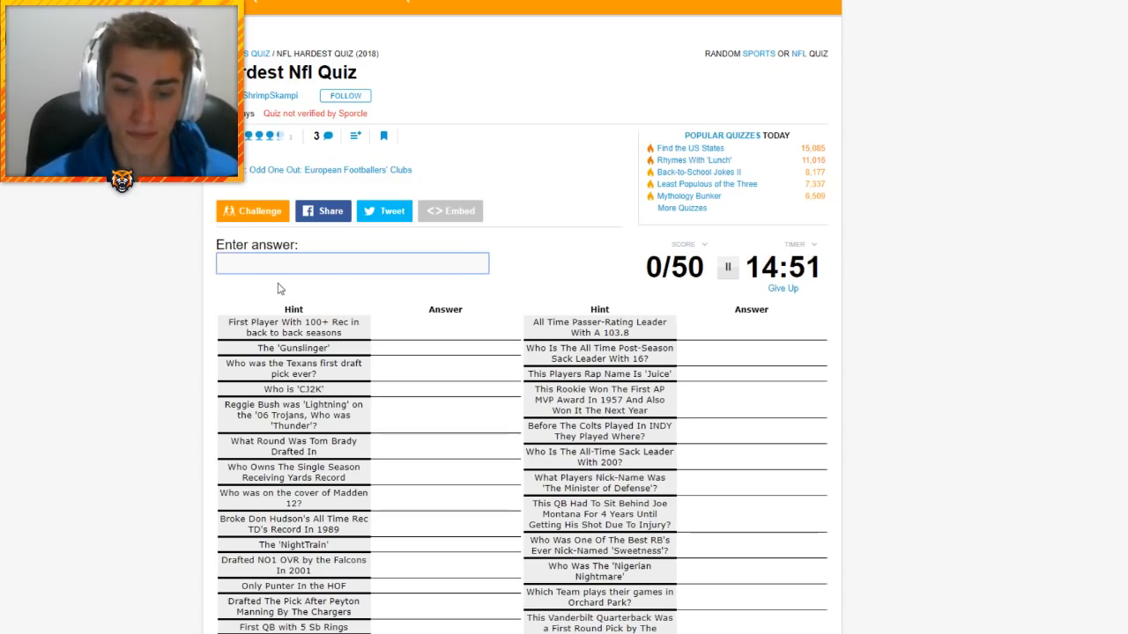
text(jerry)
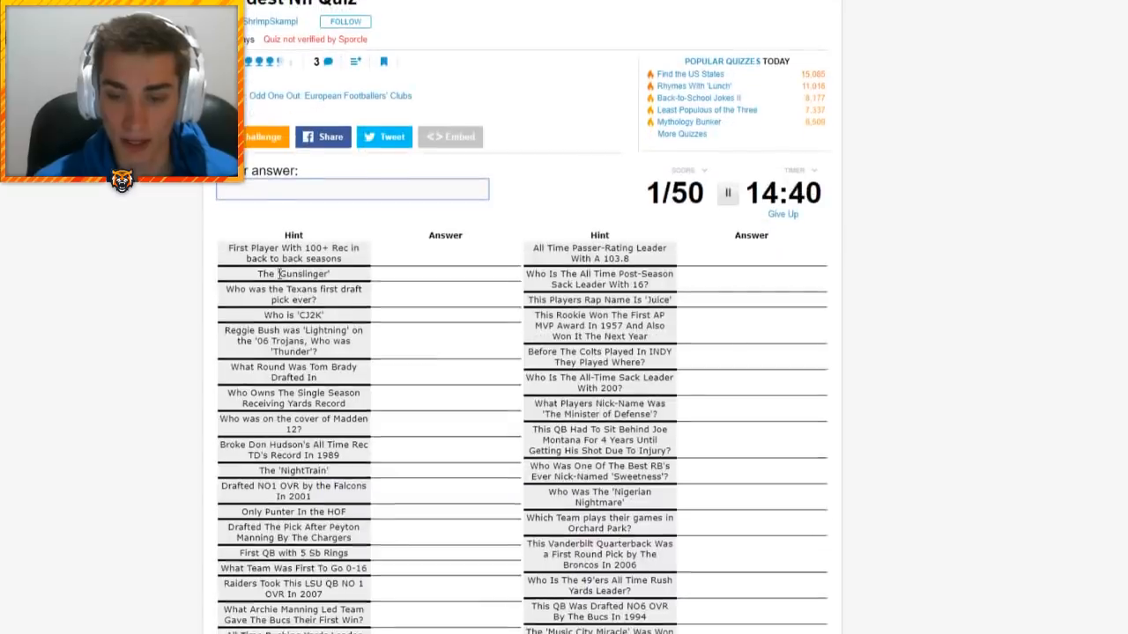
scroll(down, 3)
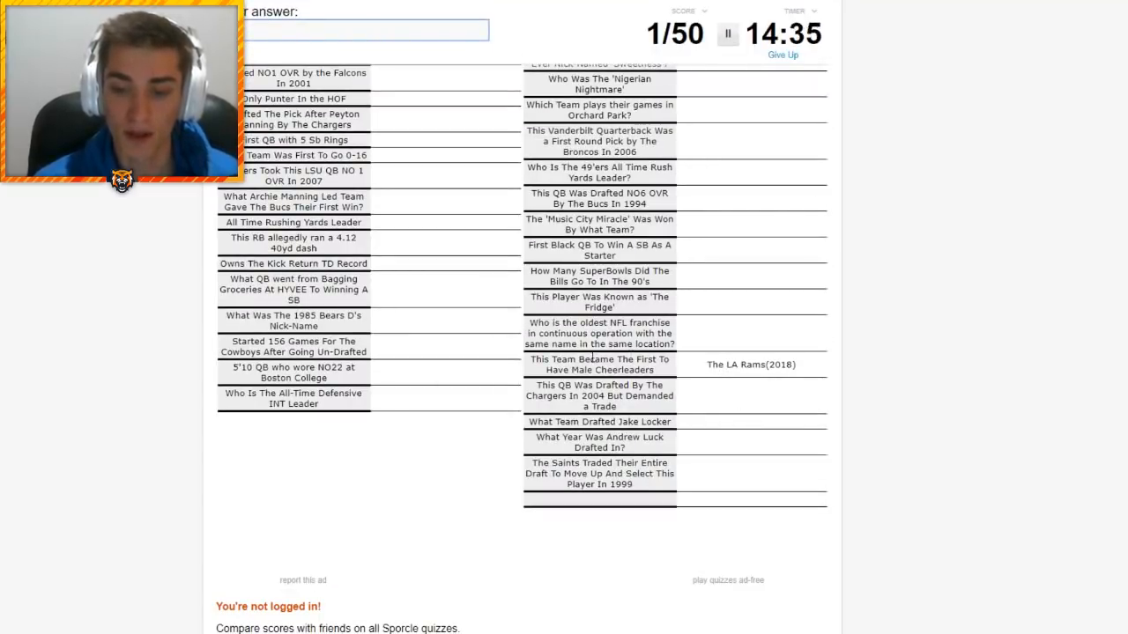
scroll(down, 3)
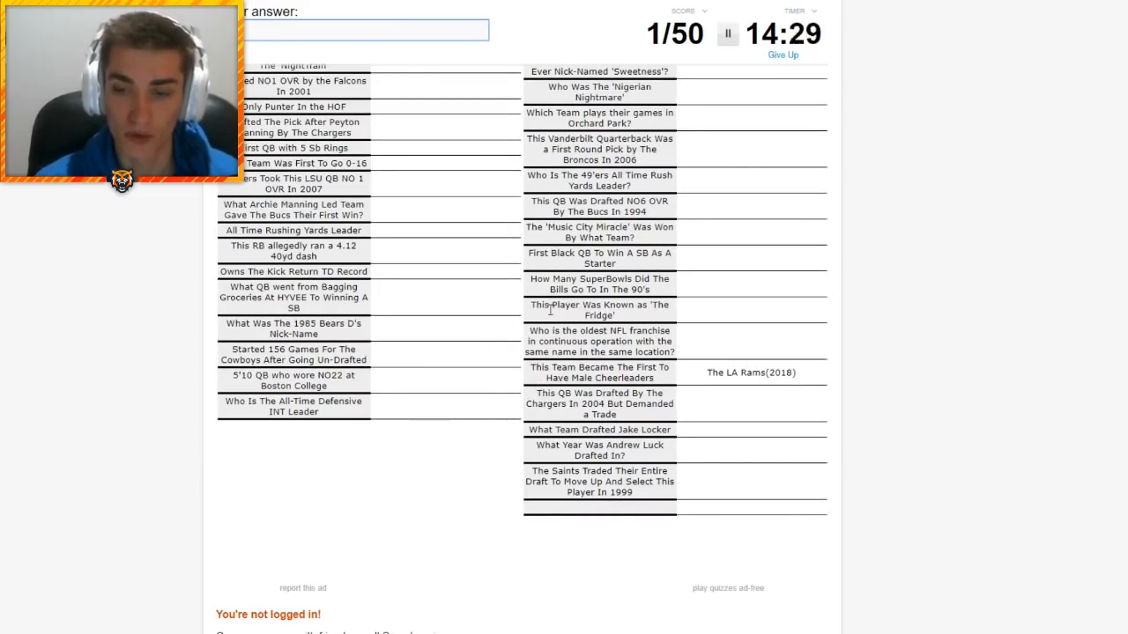
text(larry)
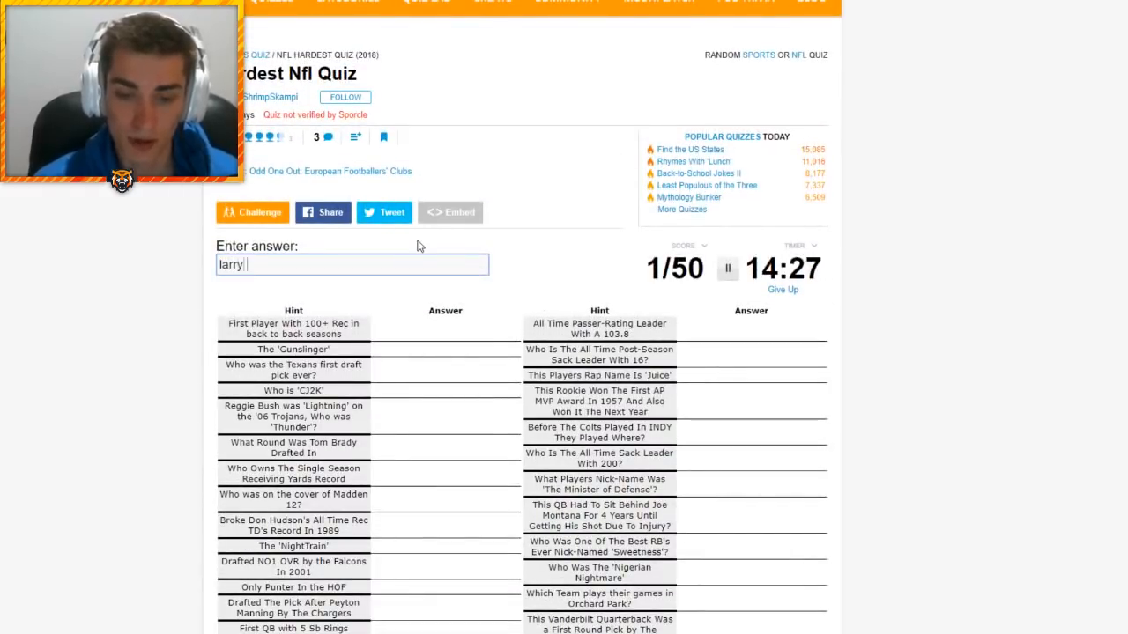
text(fitzgeral)
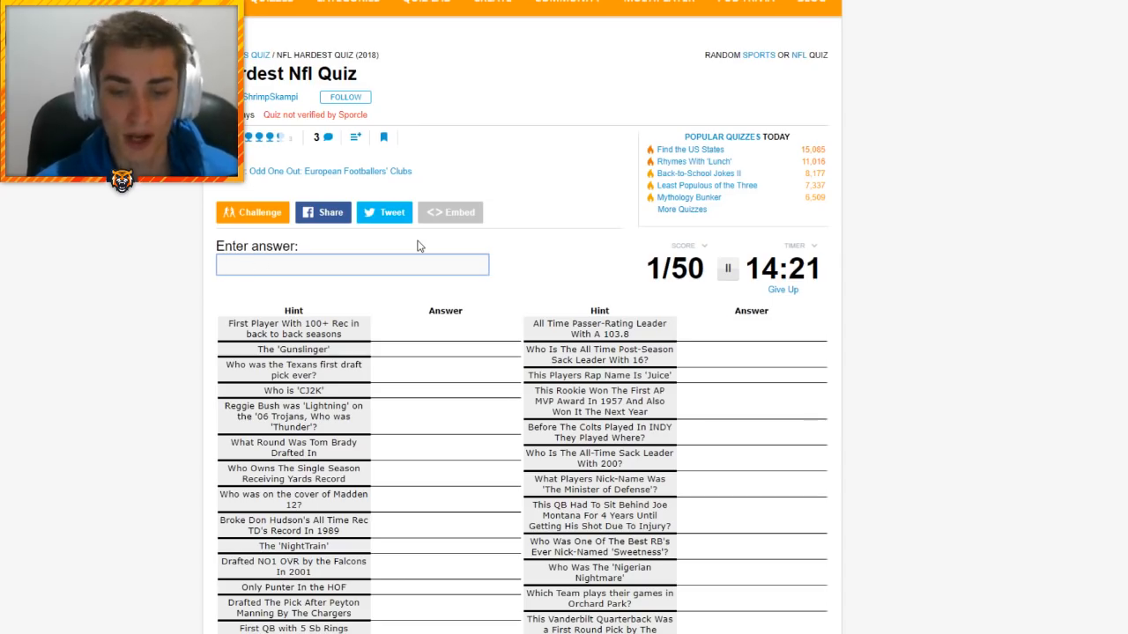
Enter Brett Favre, David Carr, Chris Johnson, Calvin Johnson, Reggie White, LenDale White and 6th
text(Brett Favre)
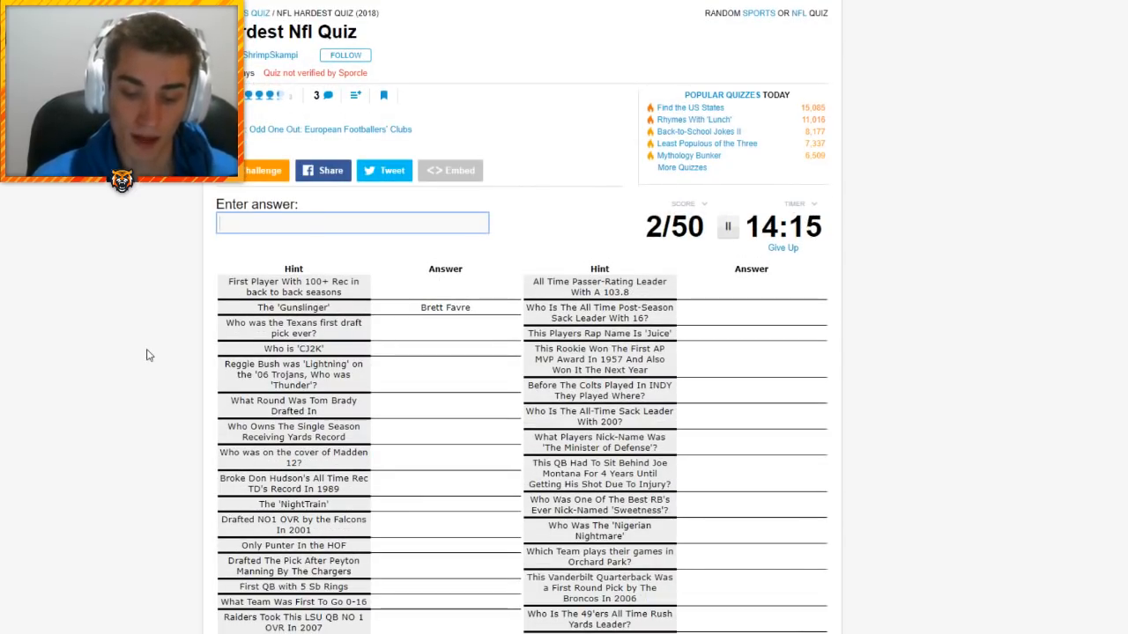
text(David Carr)
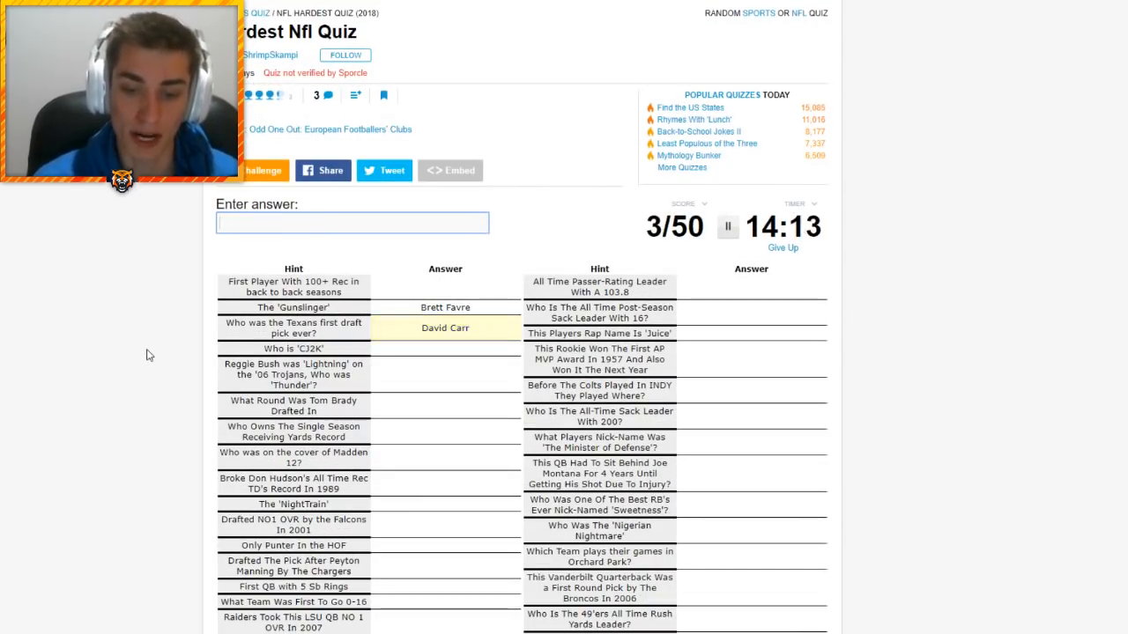
text(chris john)
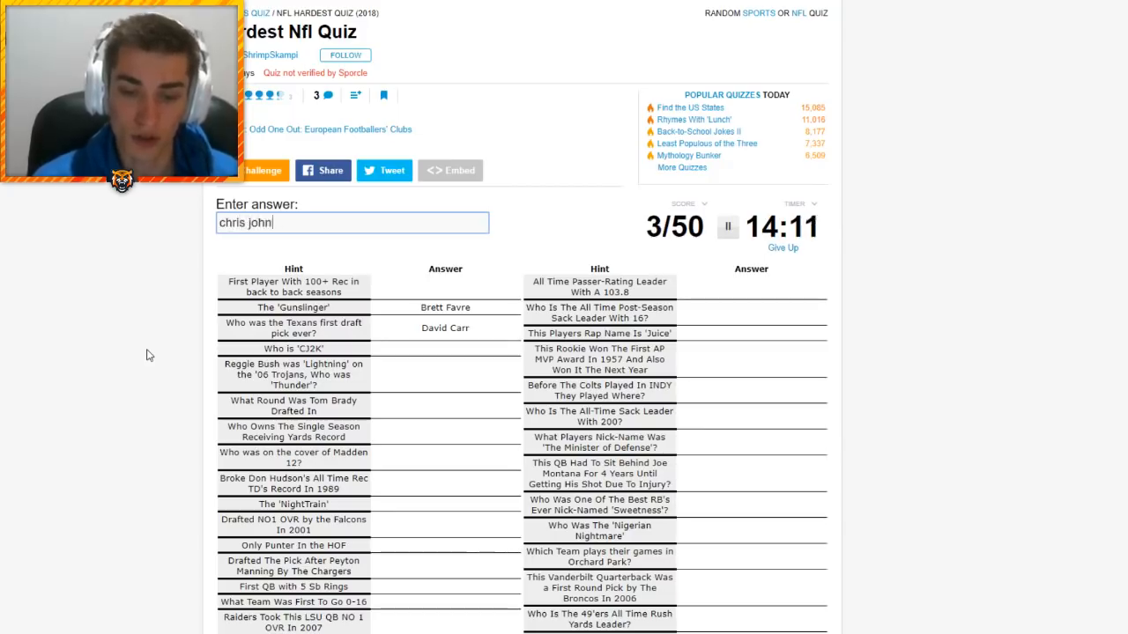
key(enter)
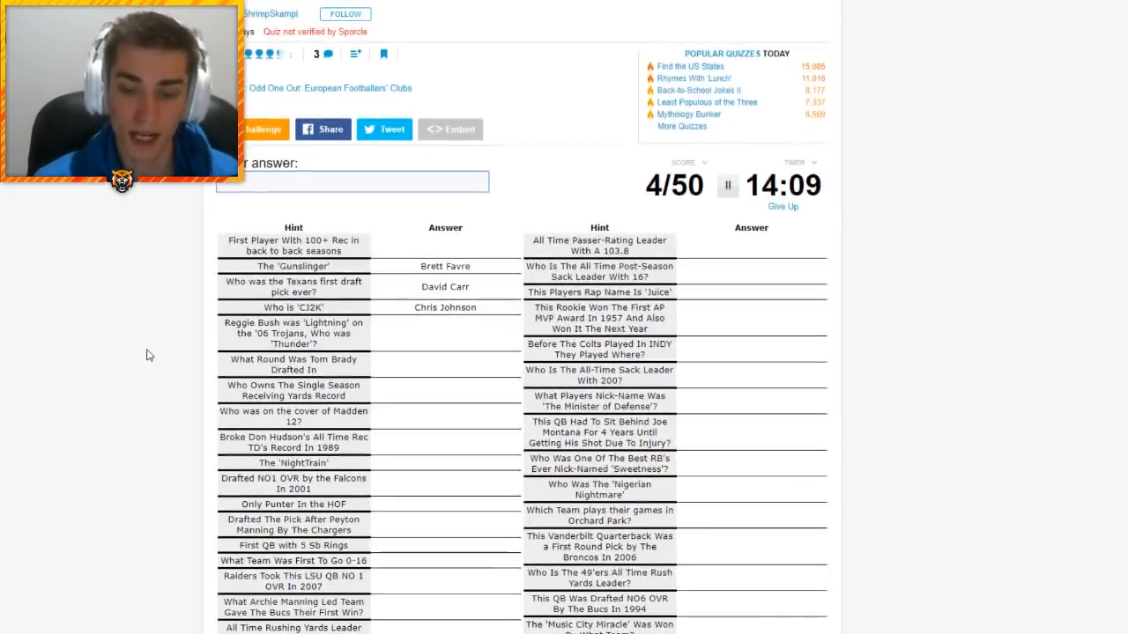
text(Calvin Johnson)
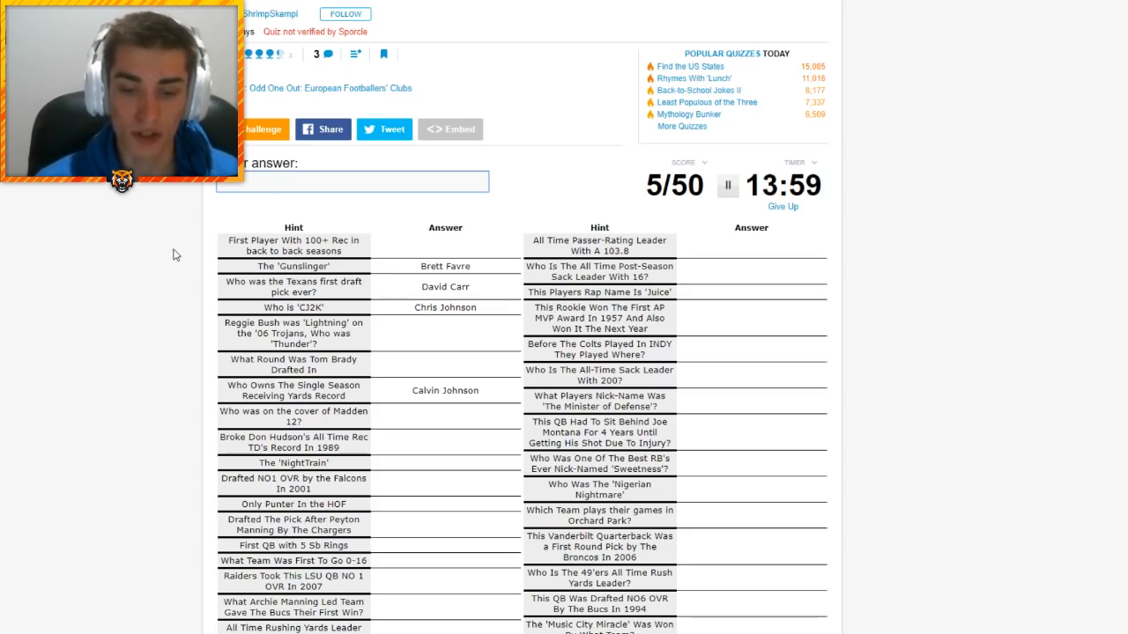
text(Reggie White)
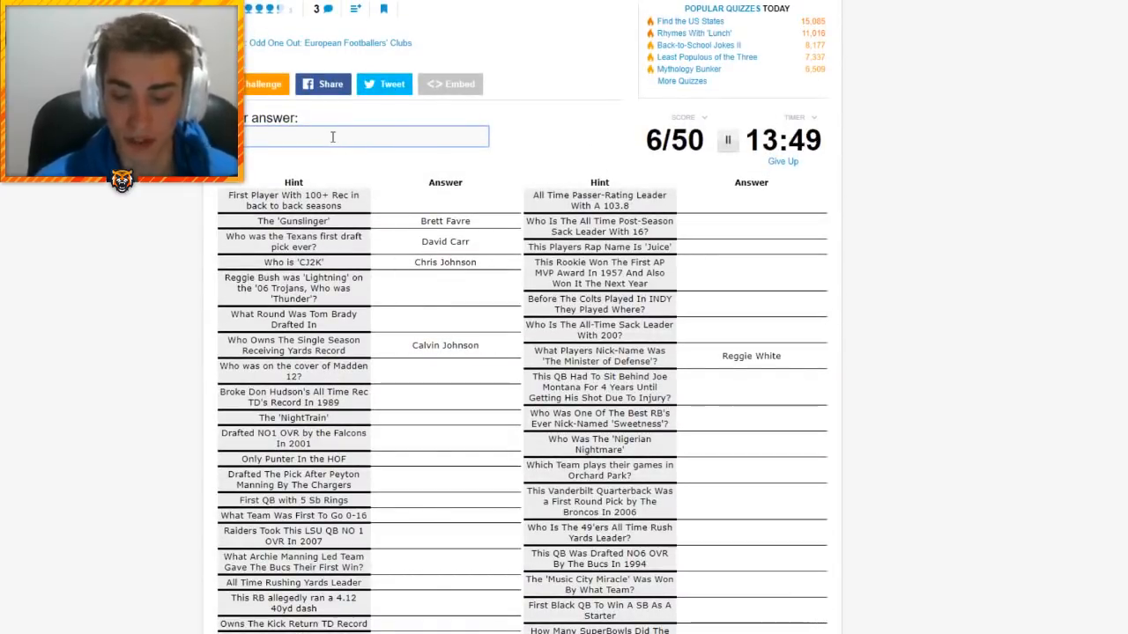
text(a)
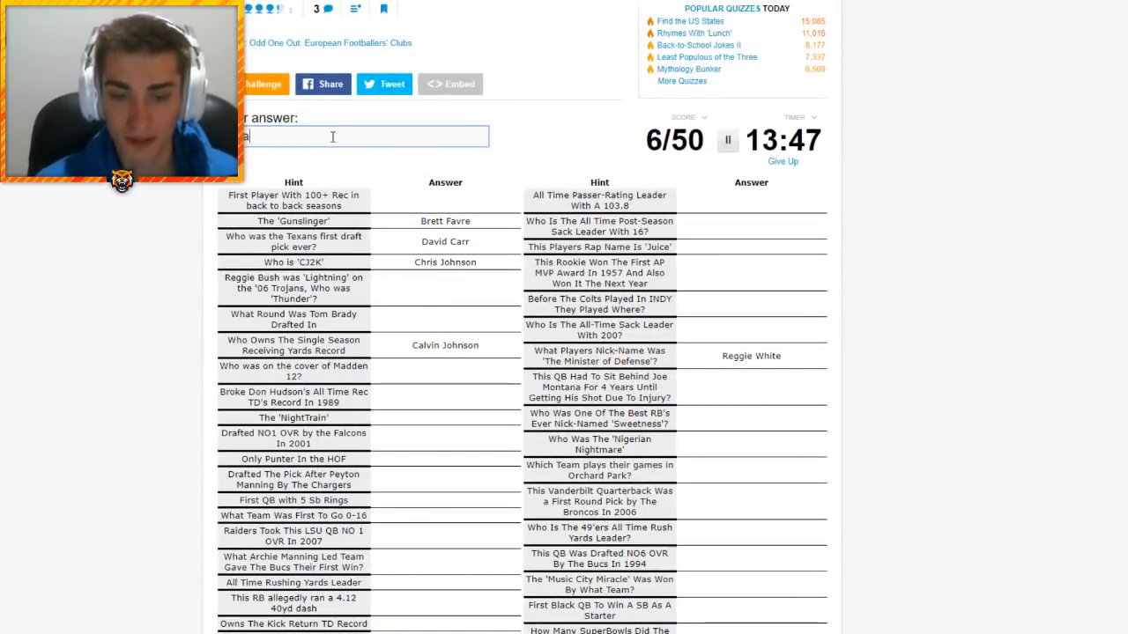
text(LenDale White)
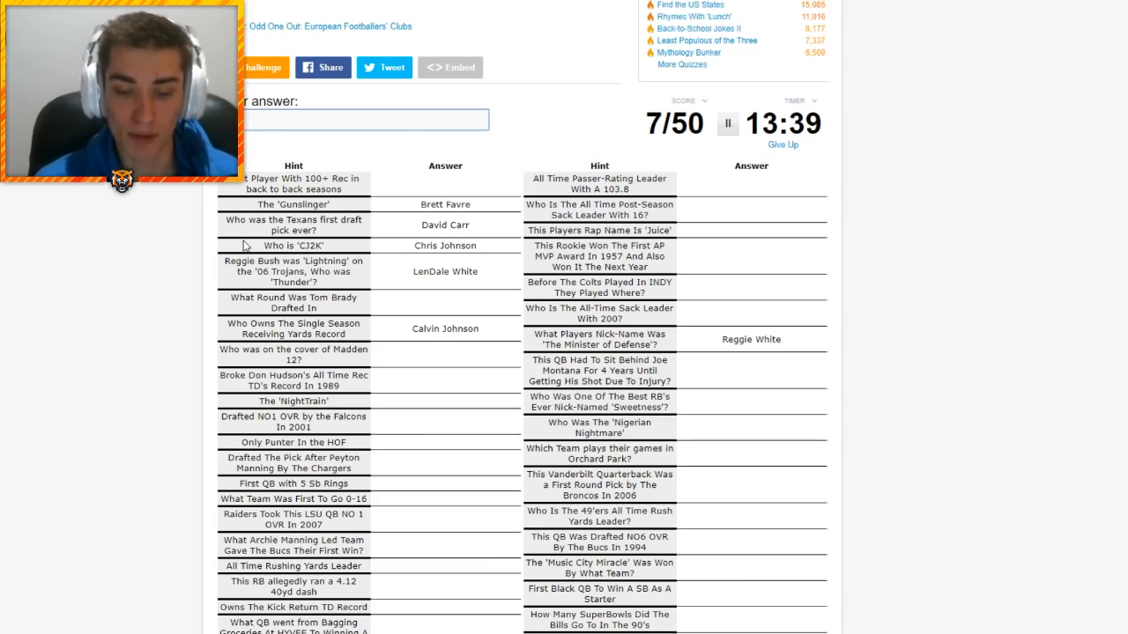
text(6th)
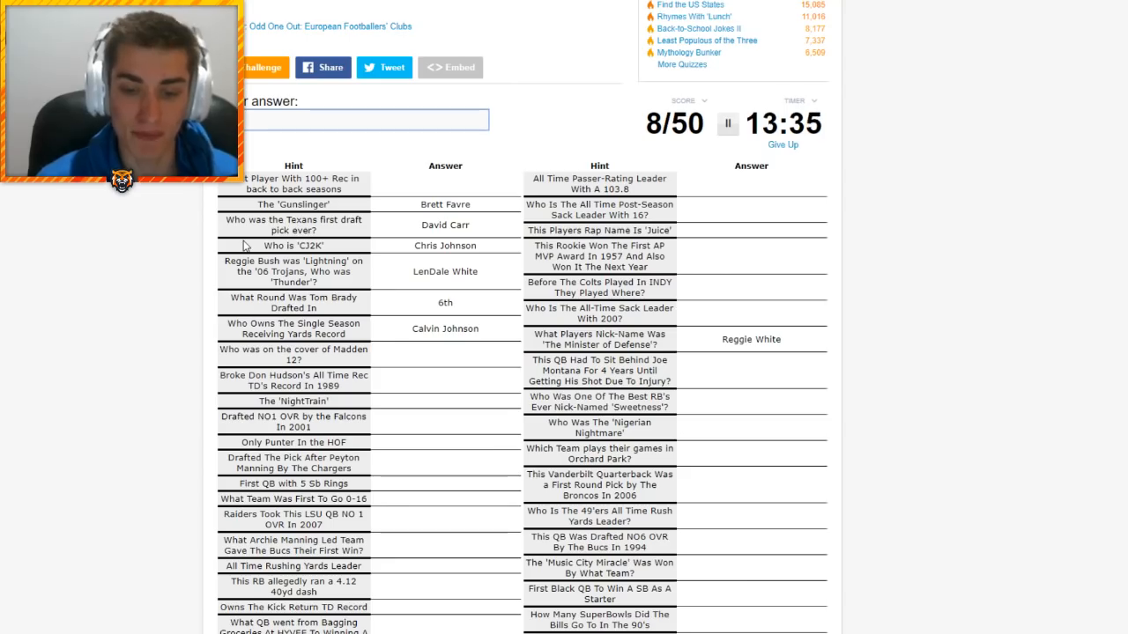
Enter Peyton Hillis, Sterling Sharpe, Dick Lane, Michael Vick, Ryan Leaf, Tom Brady, Lions, Jamarcus Russell
text(Peyton Hillis)
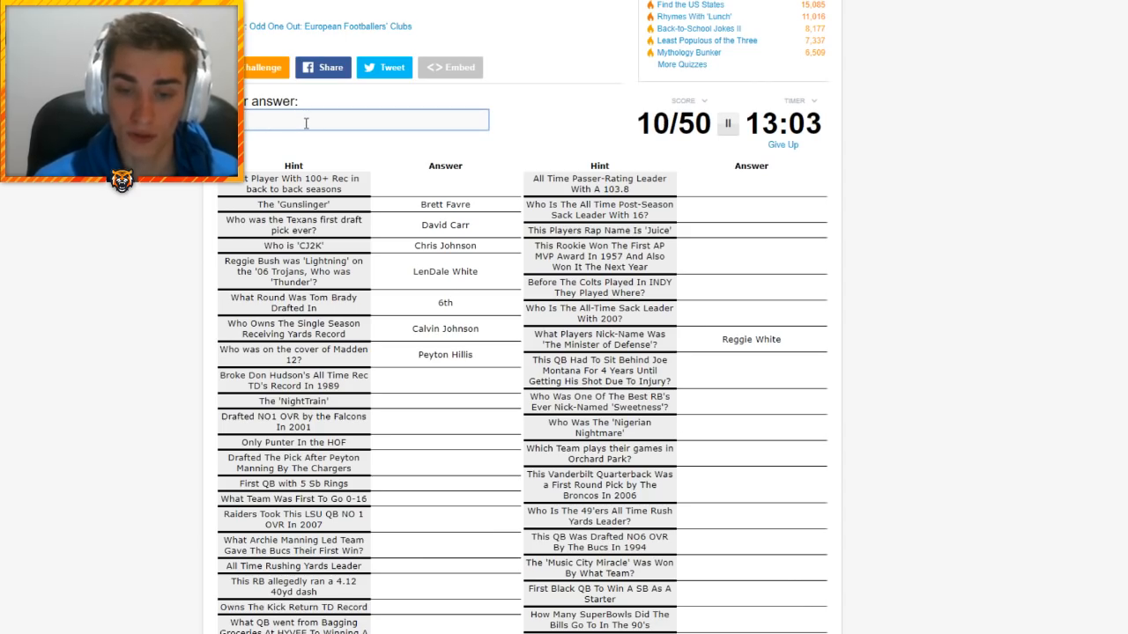
scroll(down, 3)
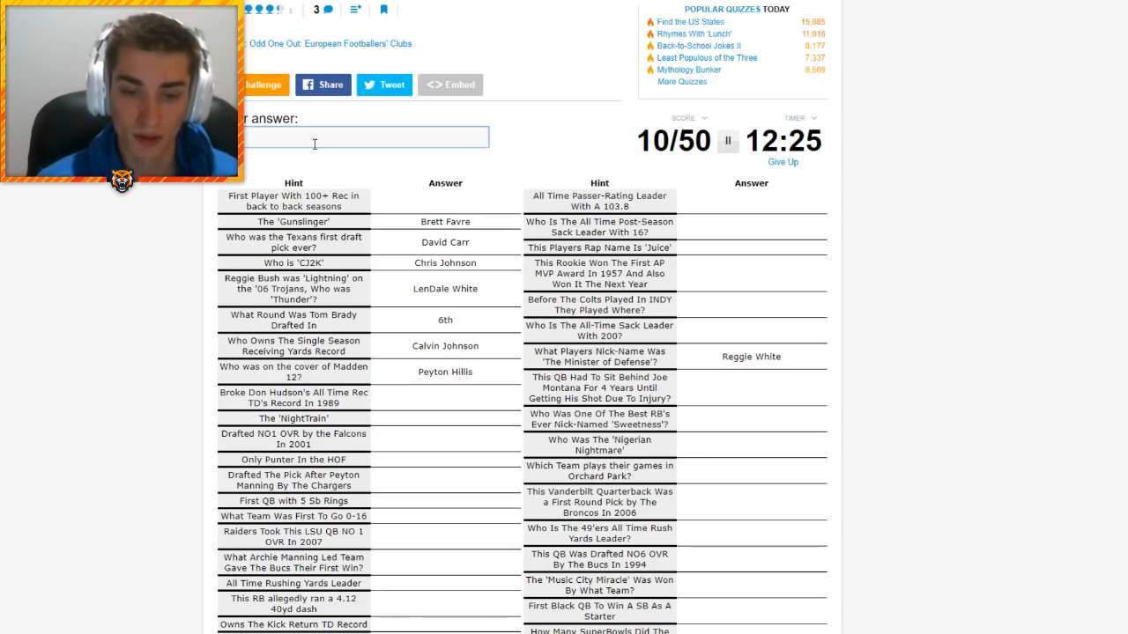
text(ing sh)
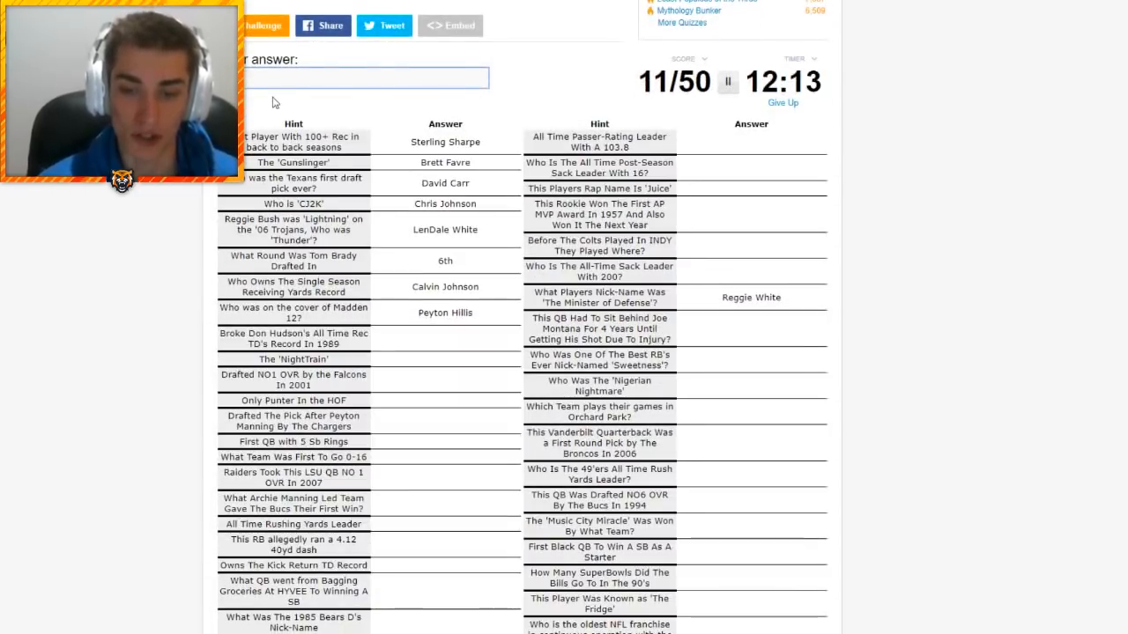
text(Dick Lane)
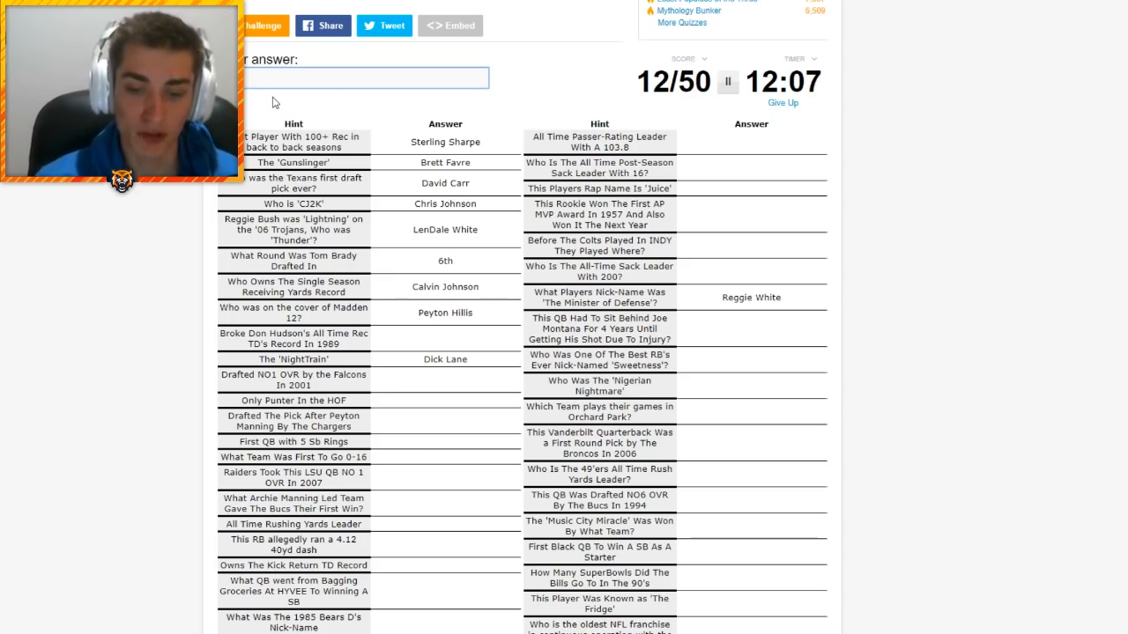
text(Michael Vick)
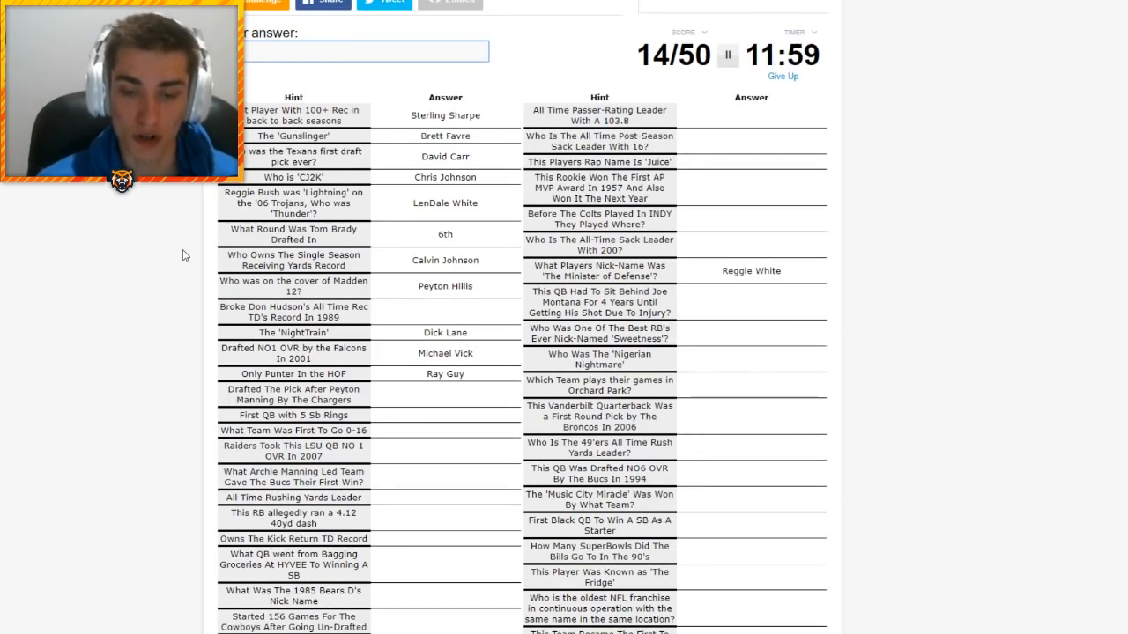
text(Ryan Leaf)
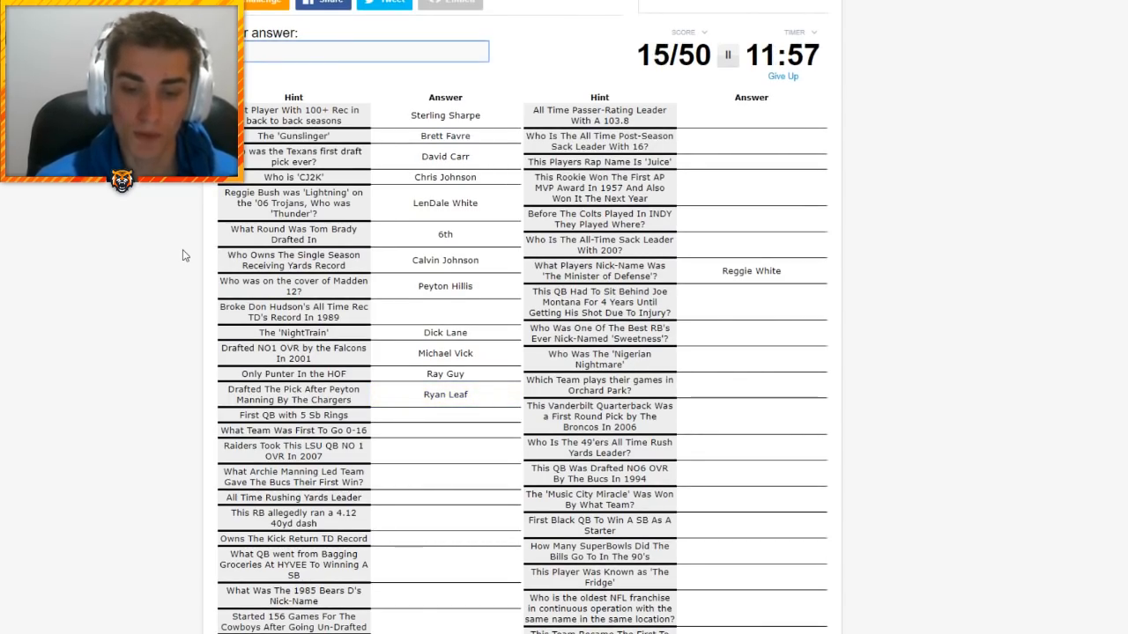
text(Tom Brady)
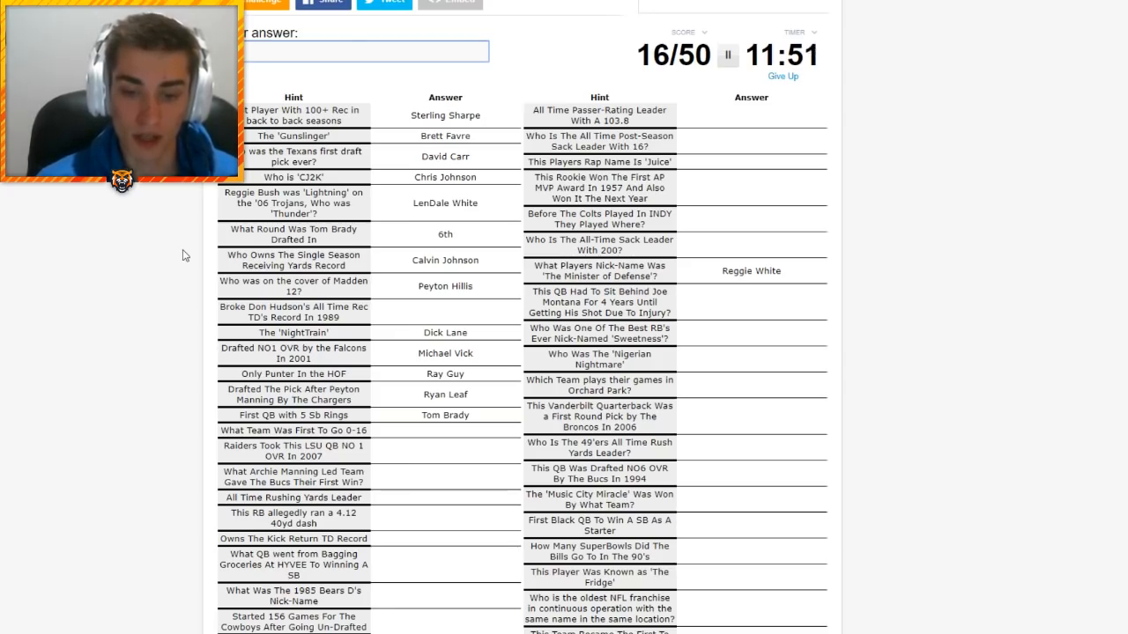
text(Lions)
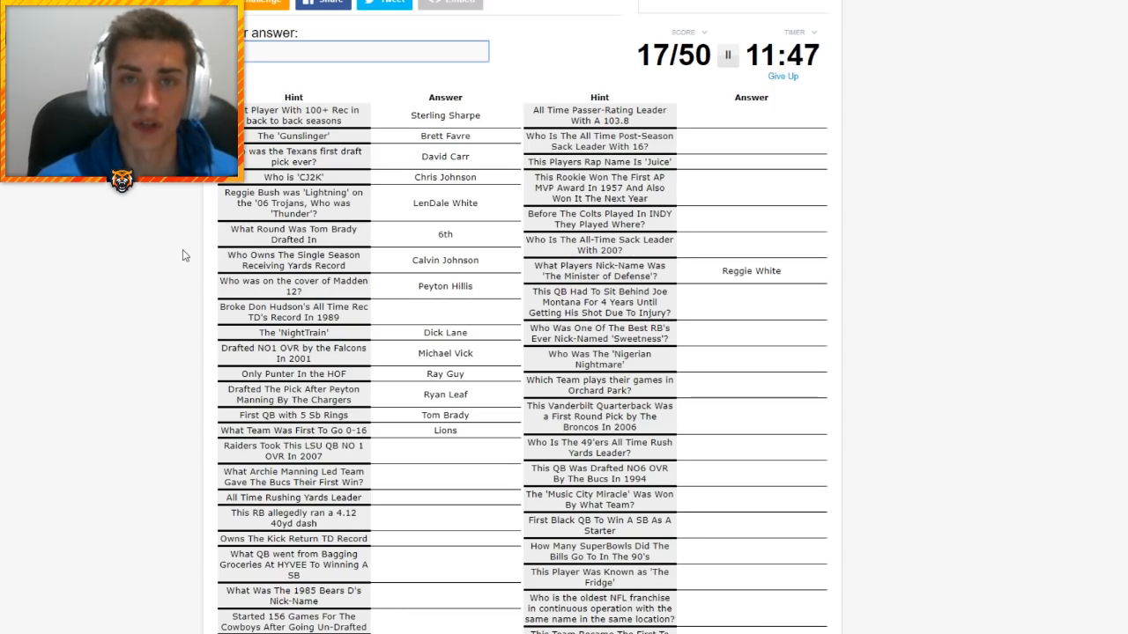
text(Jamarcus Russell)
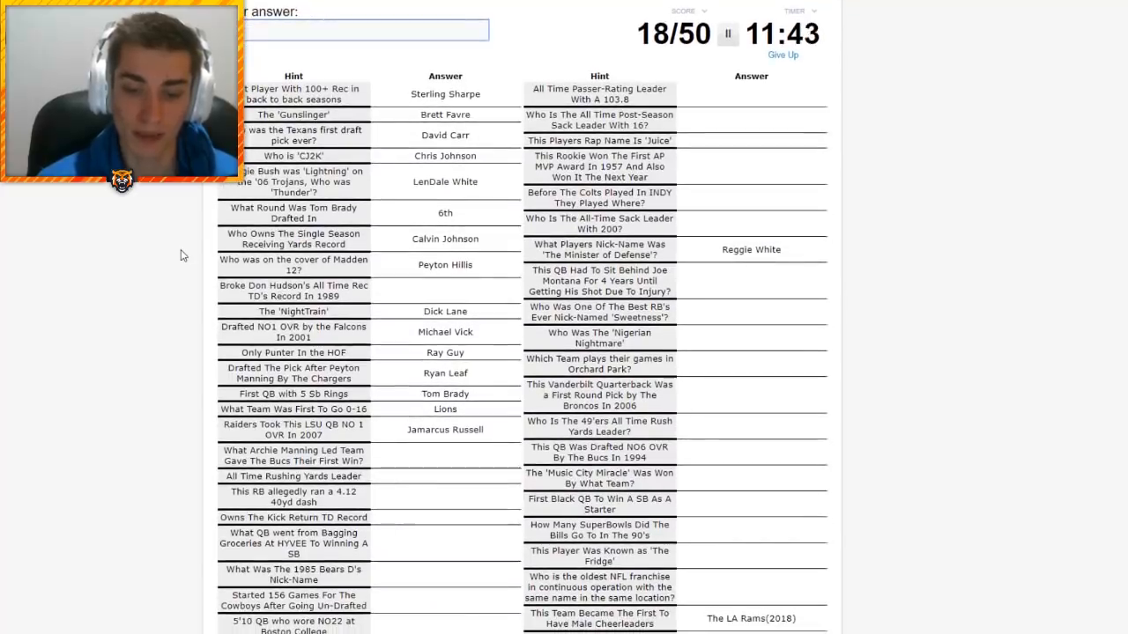
Enter Emmitt Smith, Bo Jackson, Devin Hester, Kurt Warner, Tony Romo, Doug Flutie and Paul Krause
scroll(down, 3)
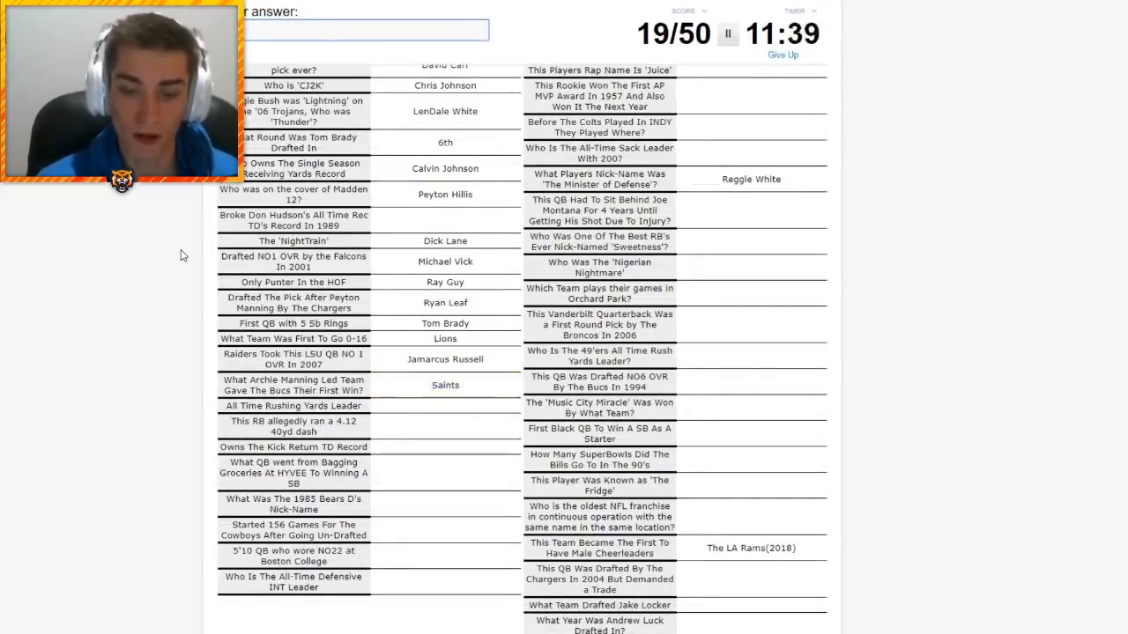
text(Emmitt Smith)
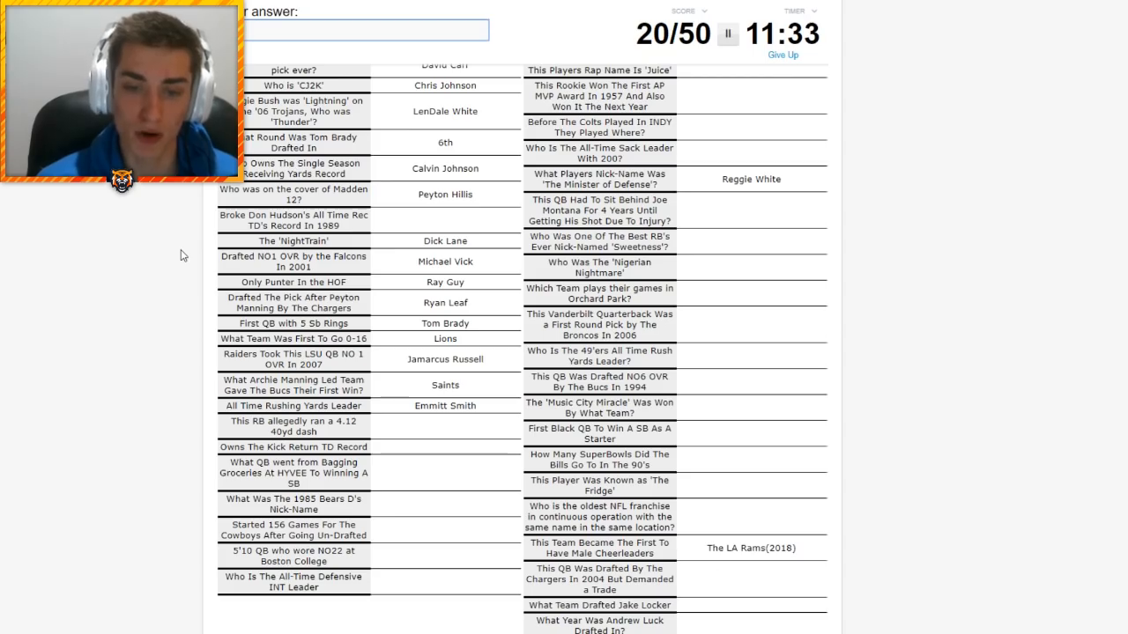
text(Bo Jackson)
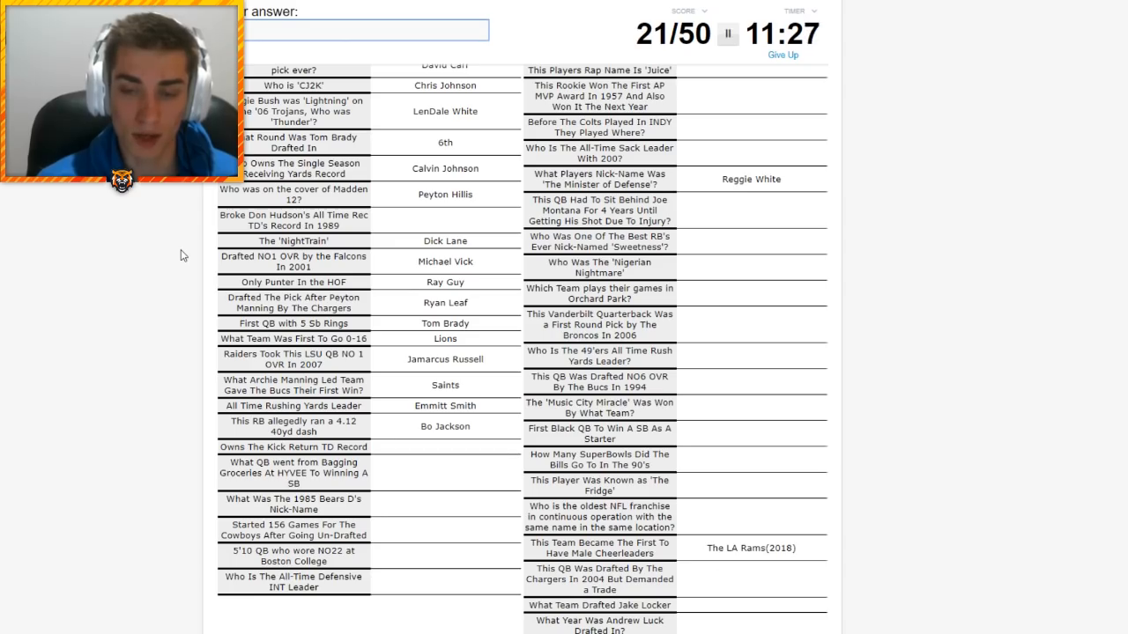
text(Devin Hester)
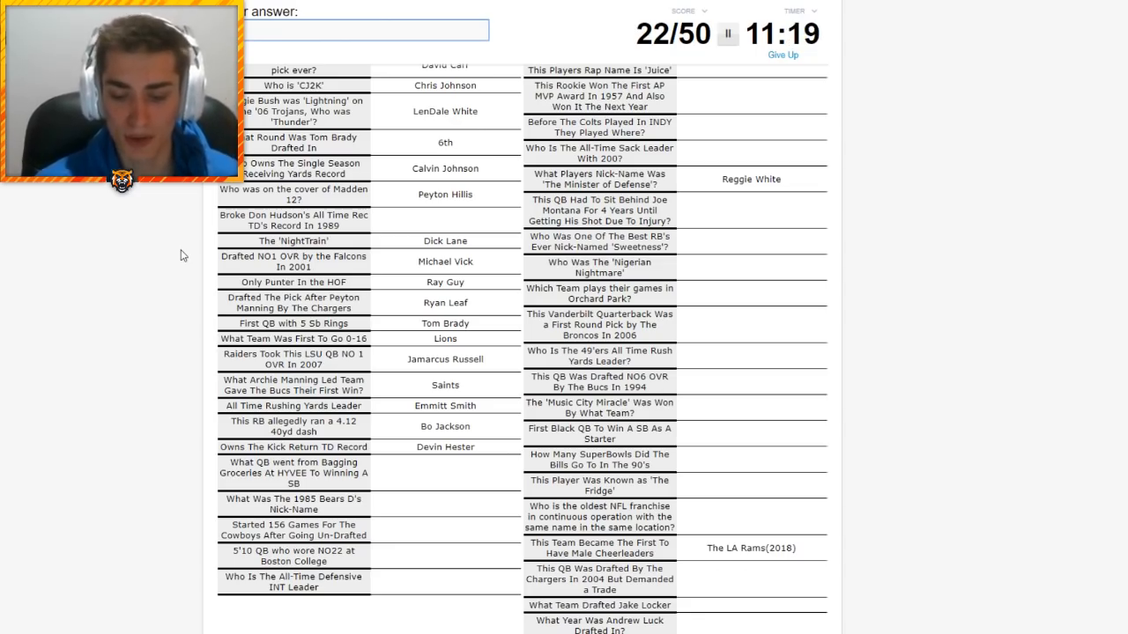
text(Kurt Warner)
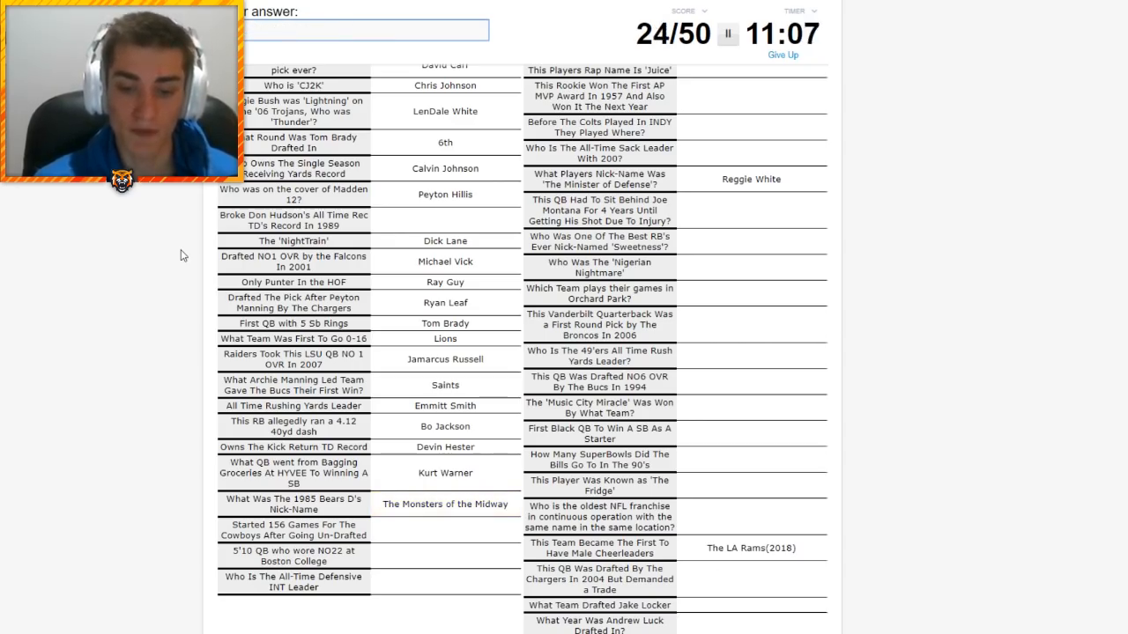
text(Tony Romo)
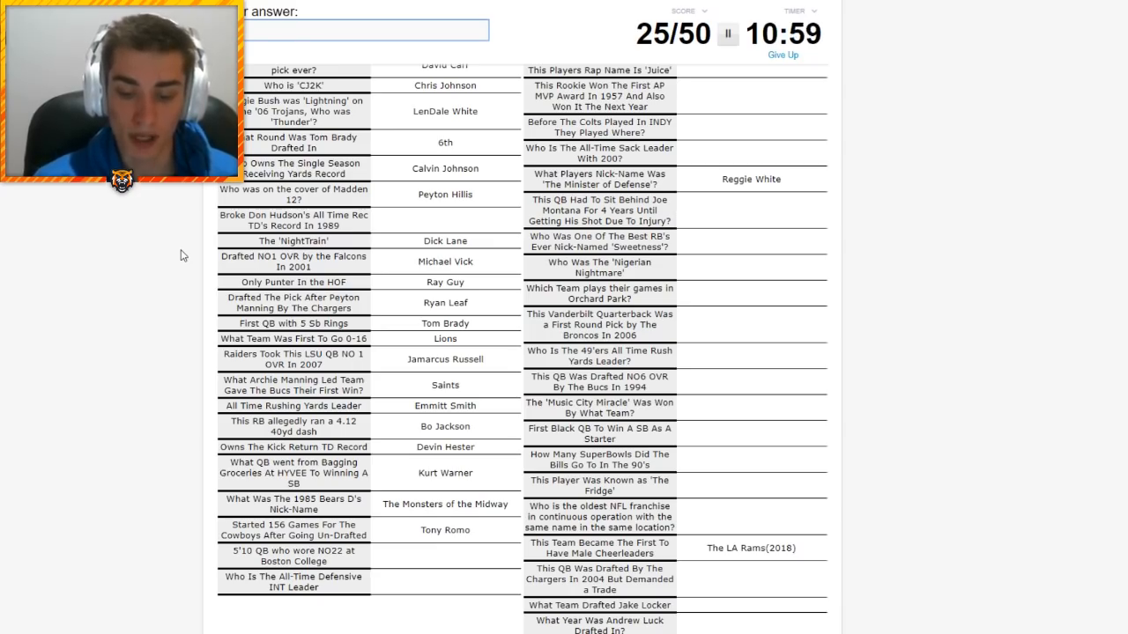
text(flu)
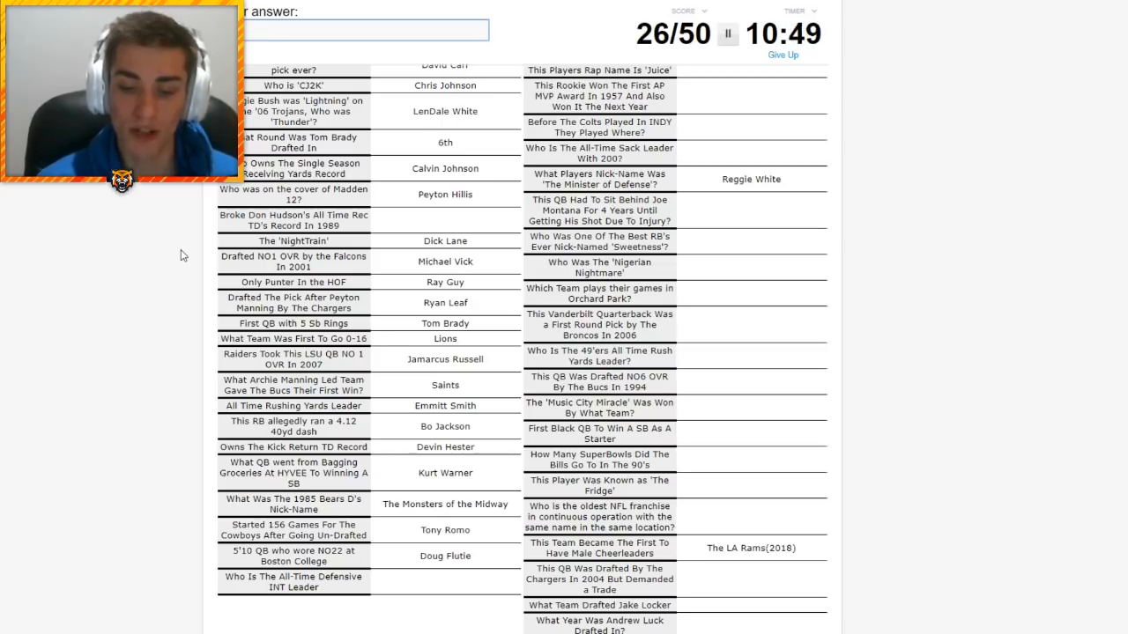
text(Paul Krause)
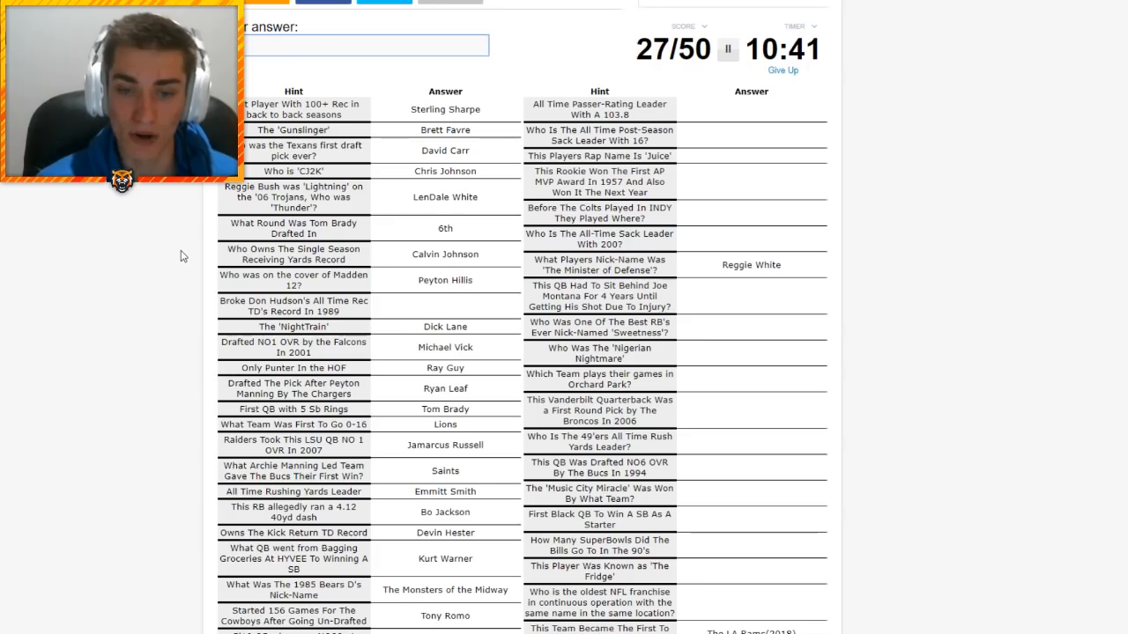
Enter Aaron Rodgers, Willie McGinest and Le'veon Bell as answers
text(Aaron Rodgers)
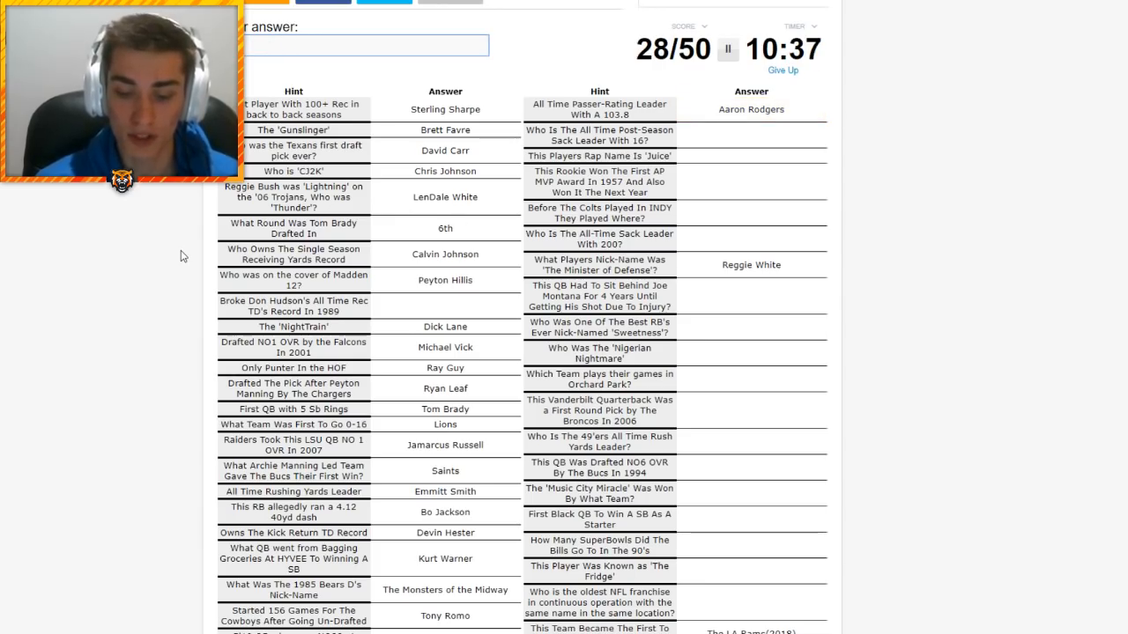
text(Willie McGinest)
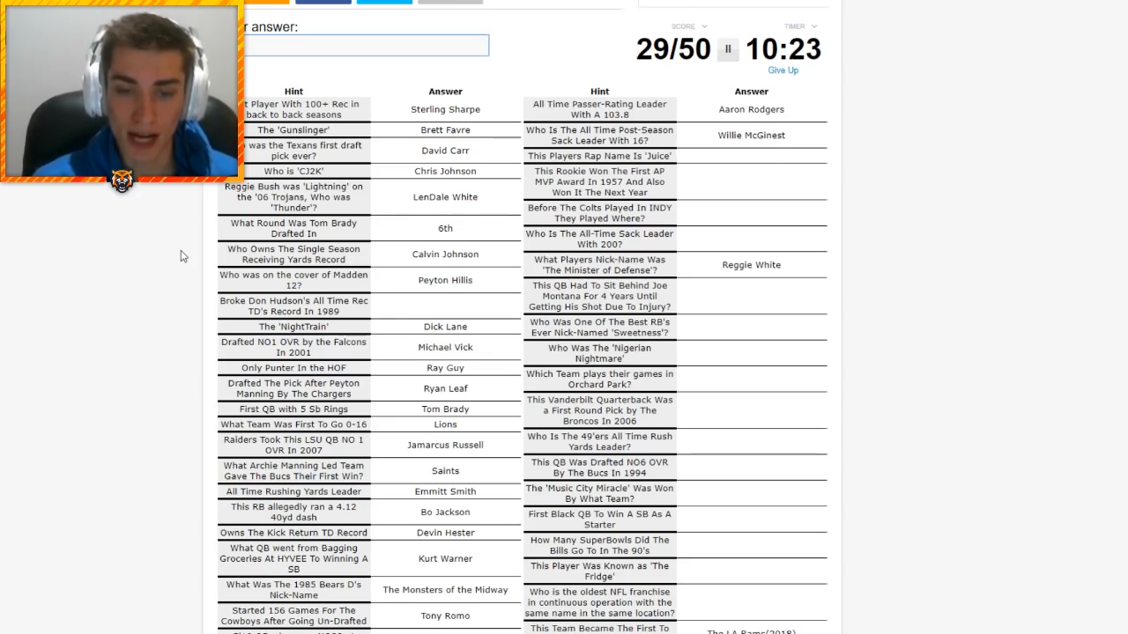
text(Le'veon Bell)
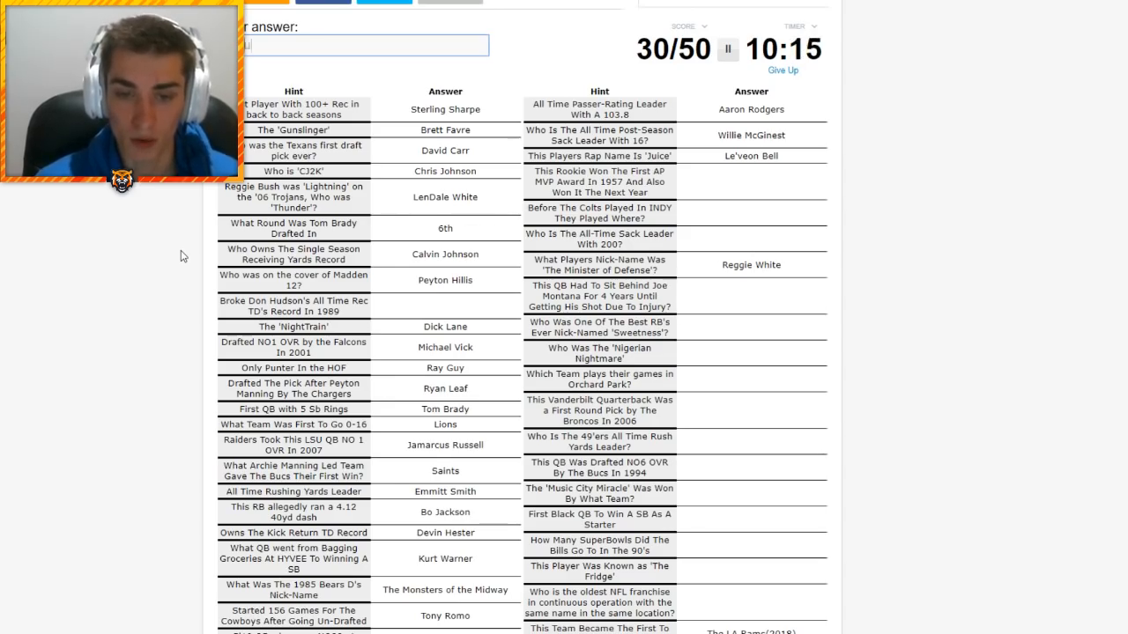
text(r)
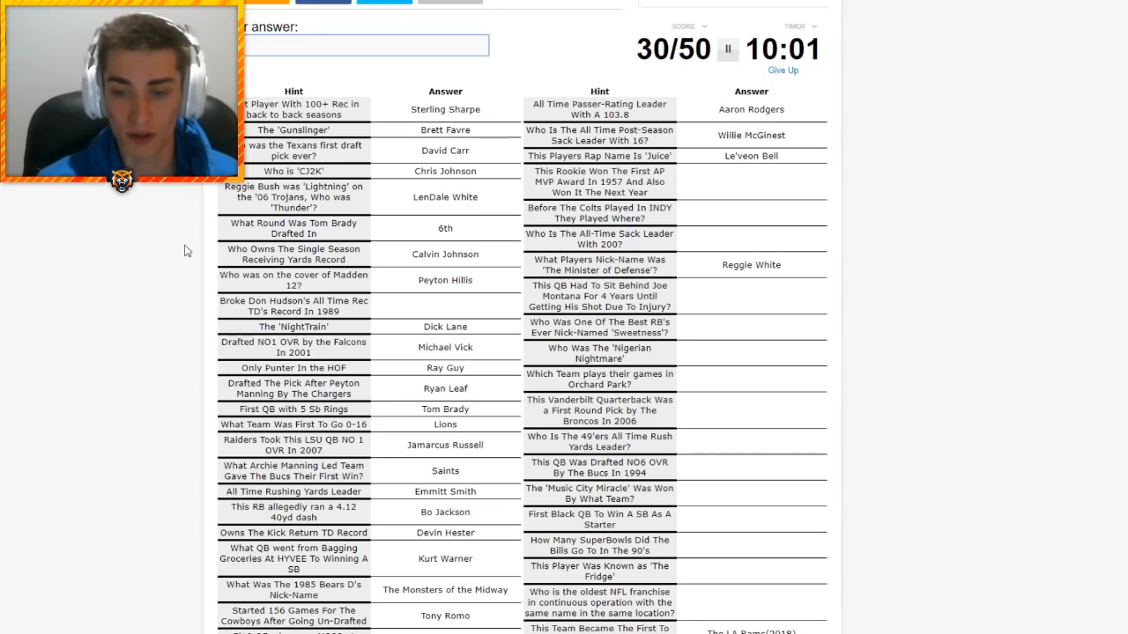
Enter Jim Brown, Baltimore, Steve Young, Walter Payton and Christian Okoye as answers
text(Jim Brown)
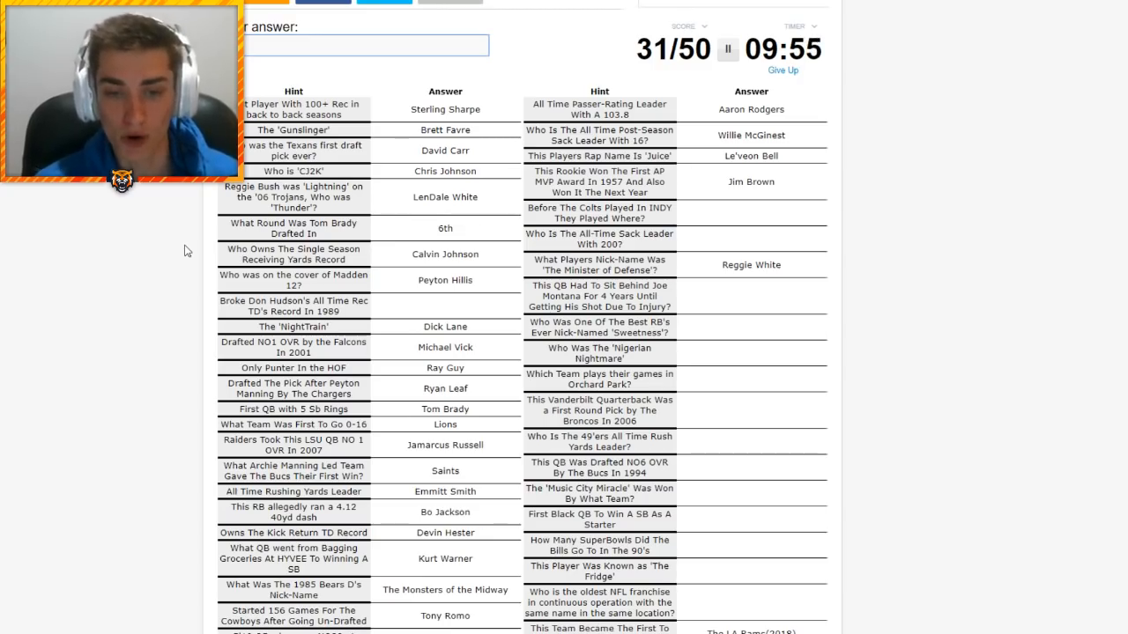
text(Baltimore)
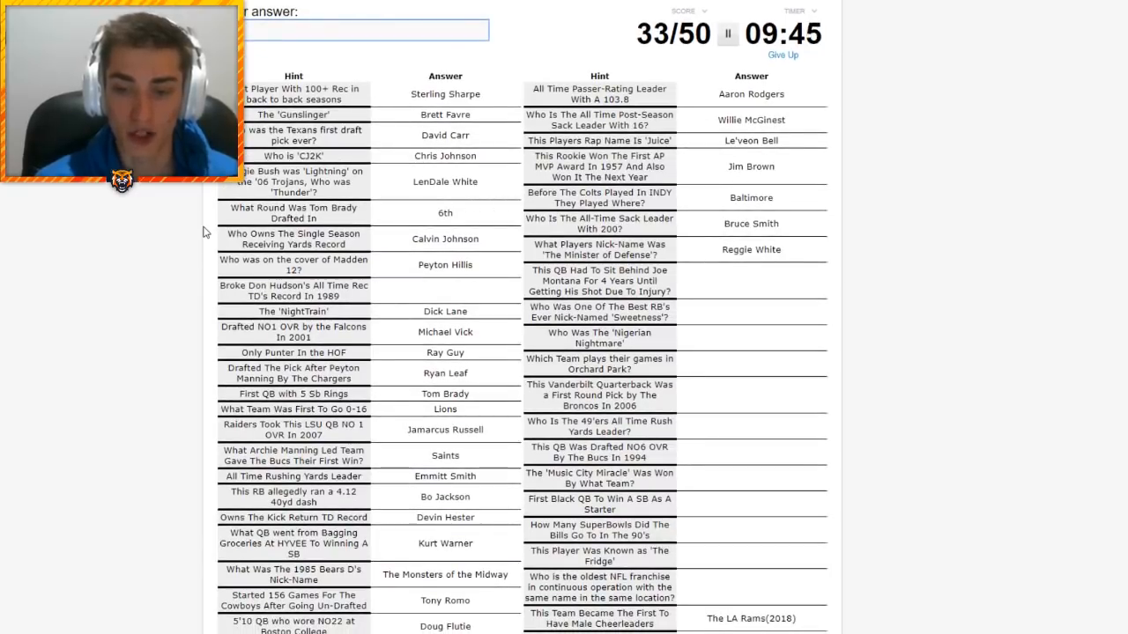
scroll(down, 3)
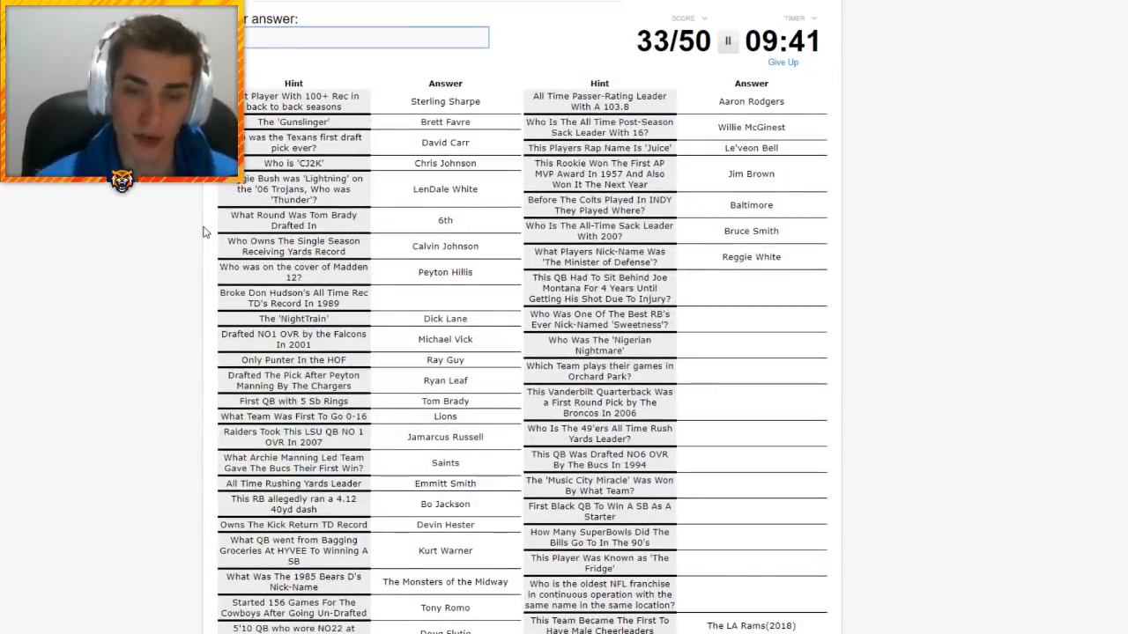
text(Steve Young)
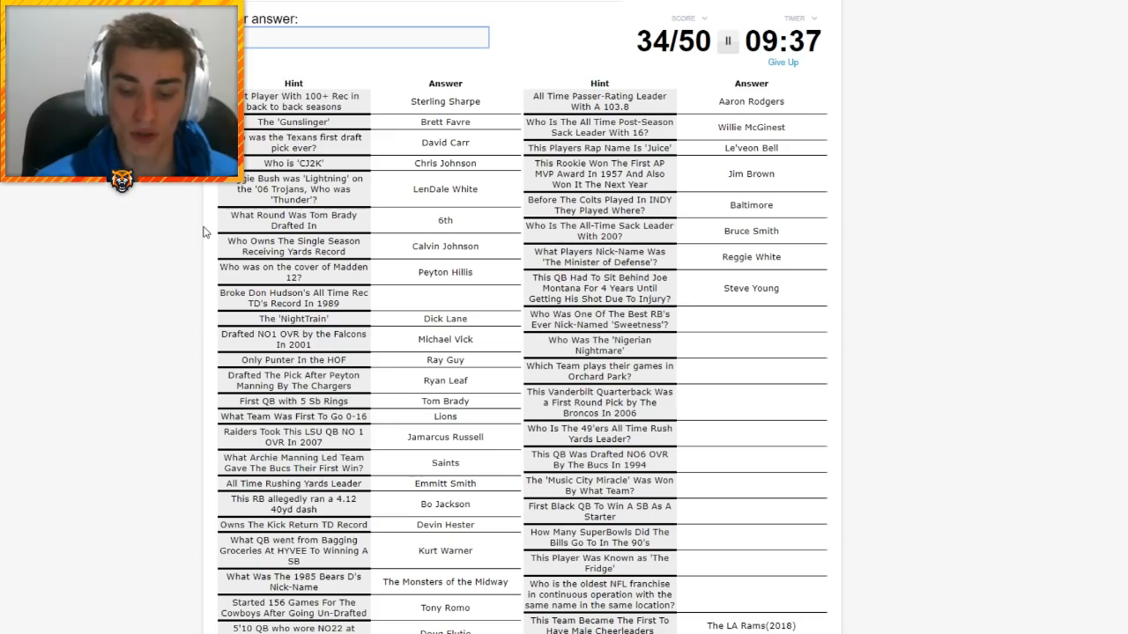
text(Walter Payton)
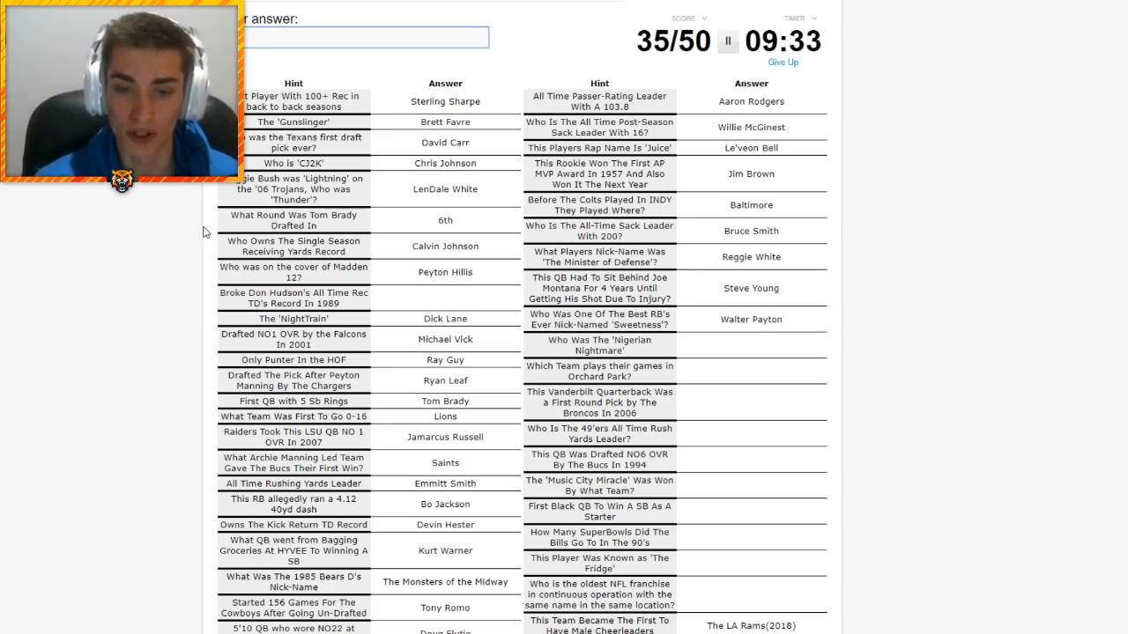
text(Christian Okoye)
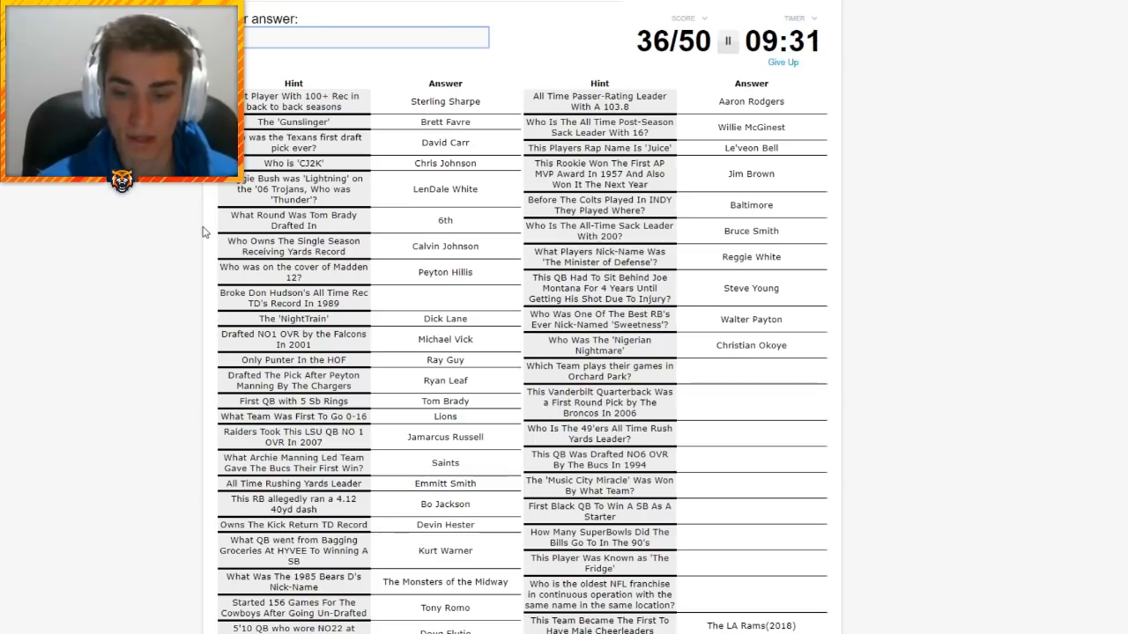
Enter Buffalo Bills, Jay Cutler and Frank Gore as answers
scroll(down, 3)
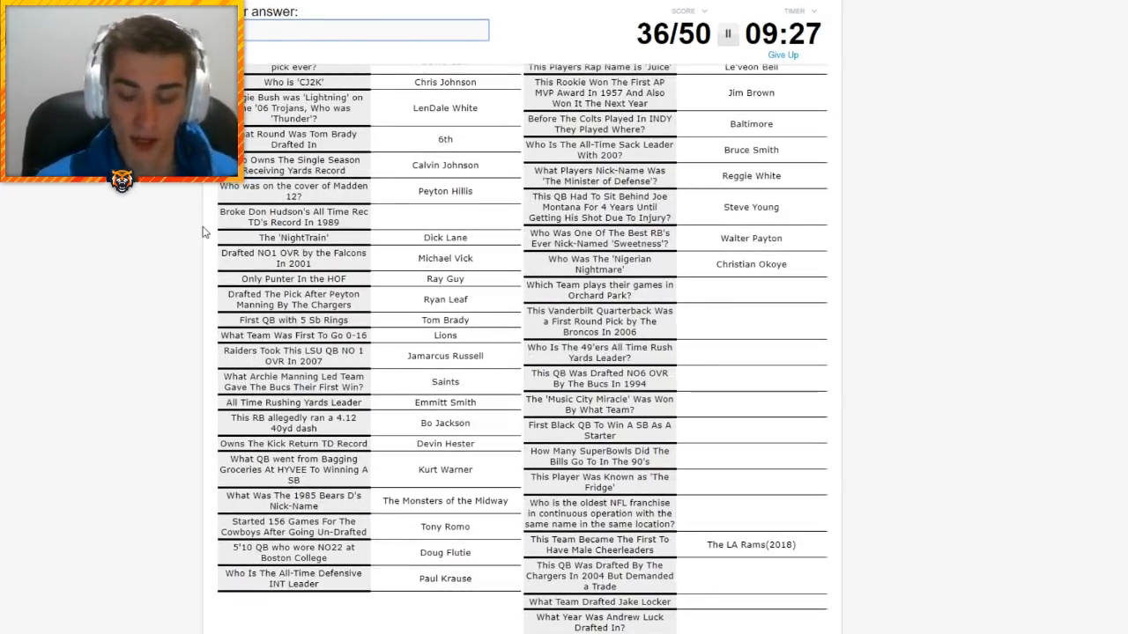
text(Buffalo Bills)
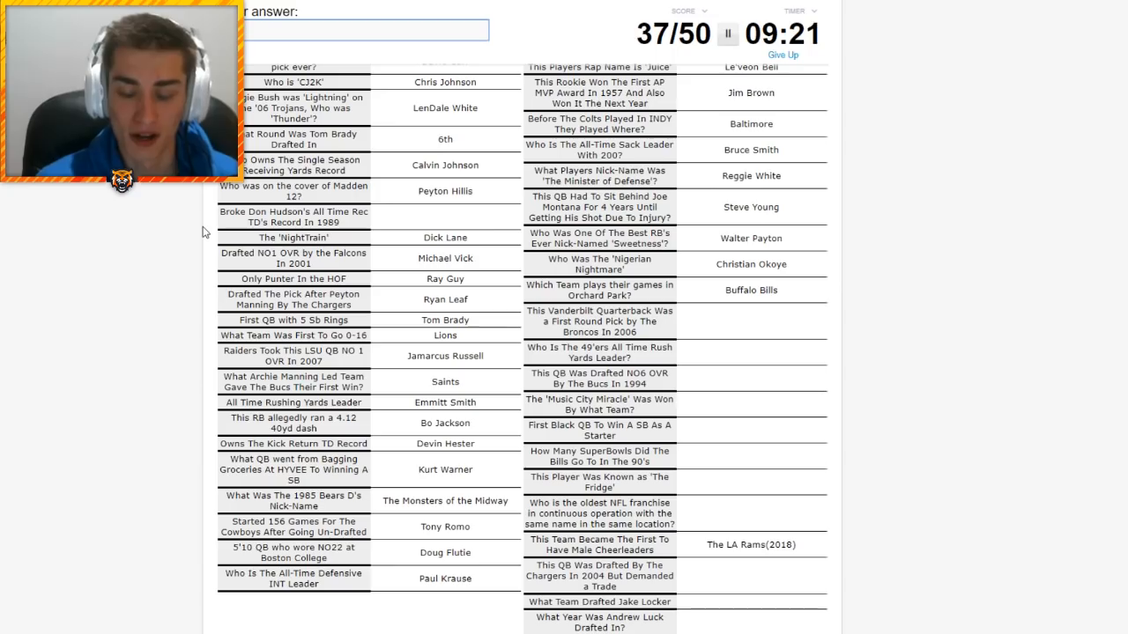
text(Jay Cutler)
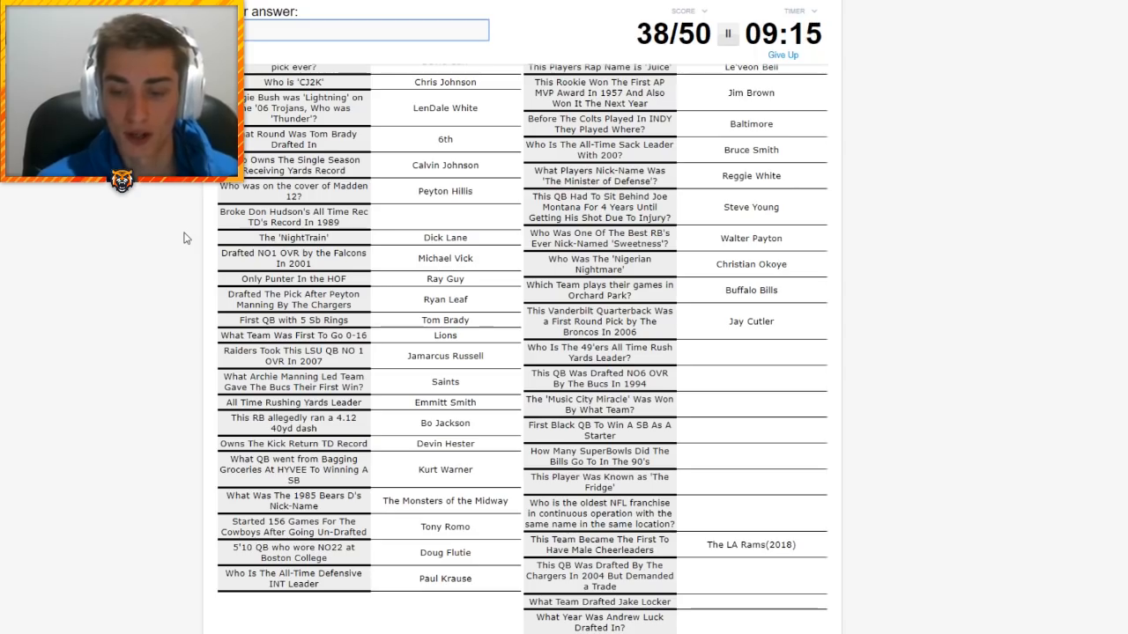
text(Frank Gore)
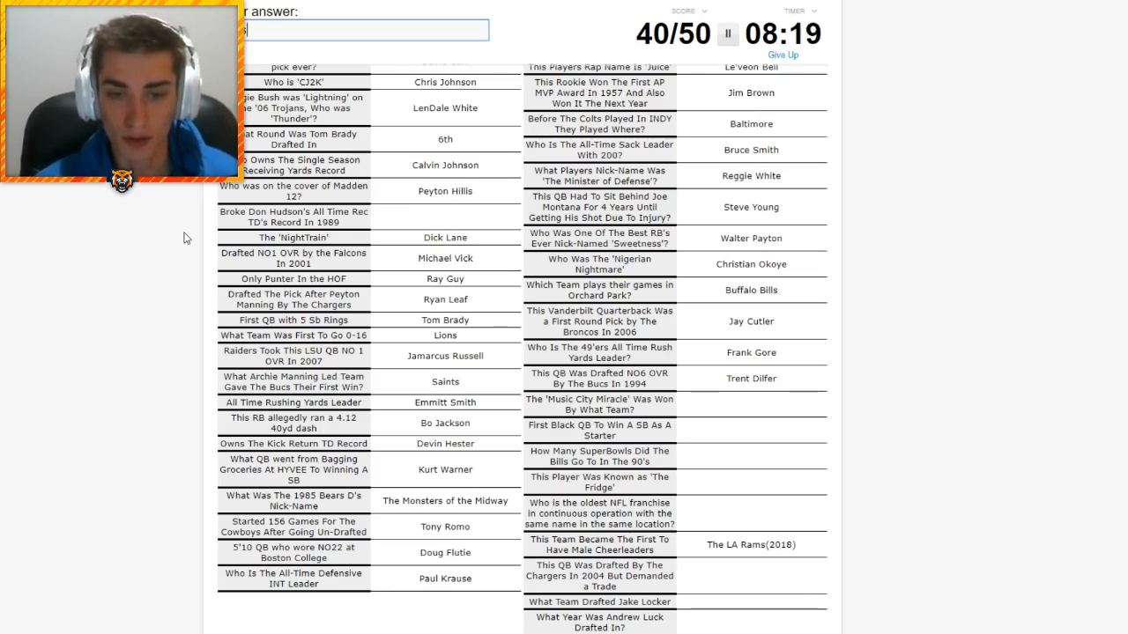
Enter Titans, Doug Williams, Four, William Perry and Eli Manning as answers
text(Titans)
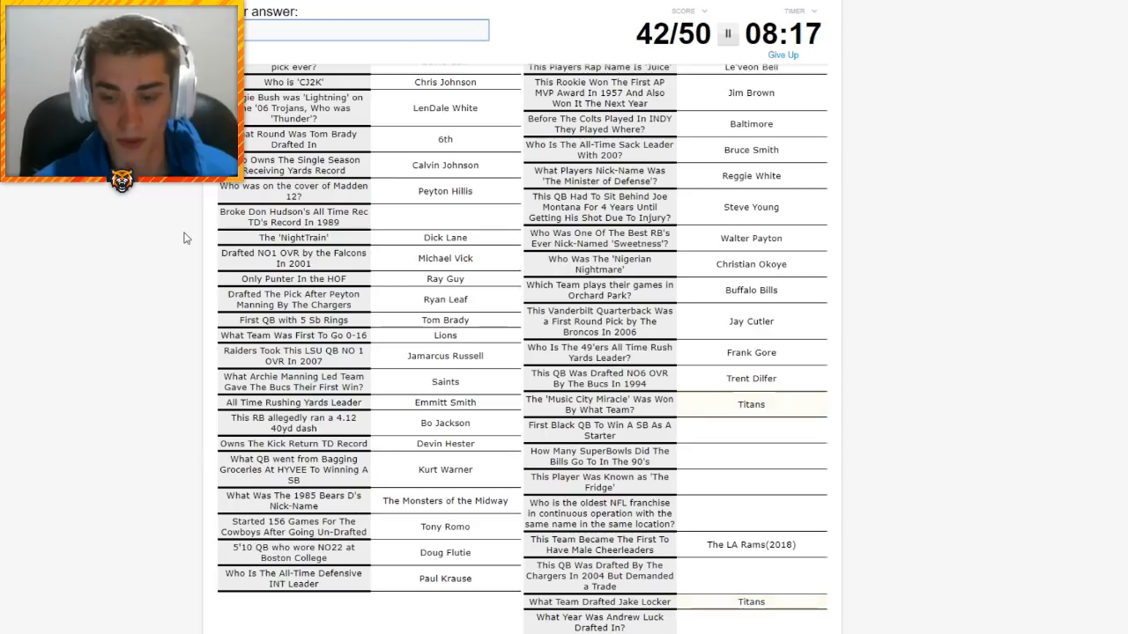
scroll(down, 3)
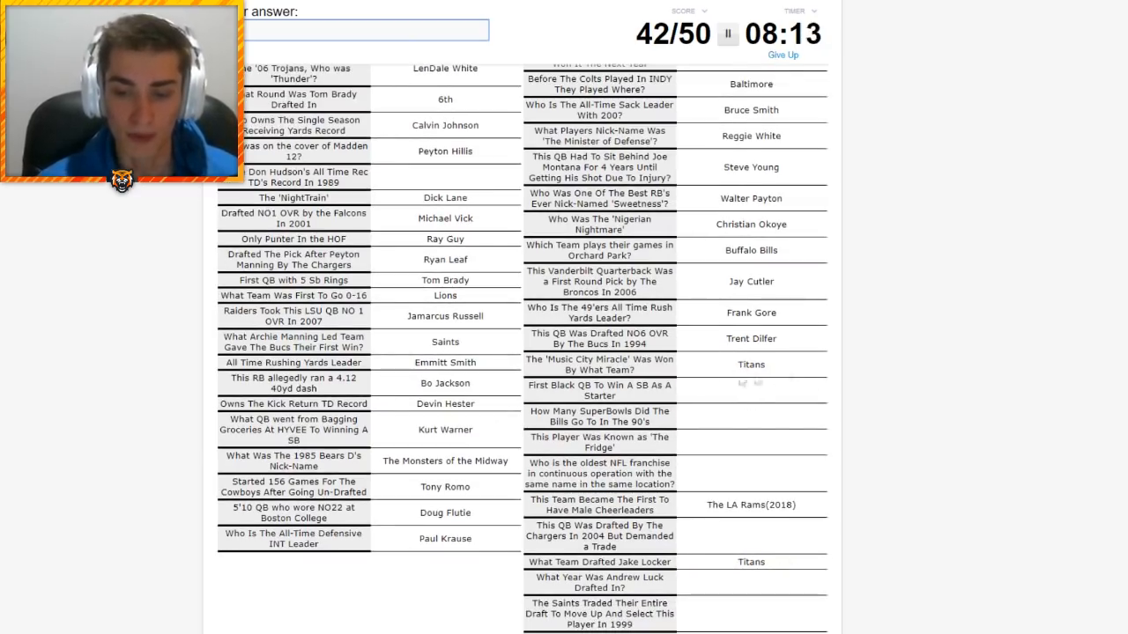
mouse_move(720, 384)
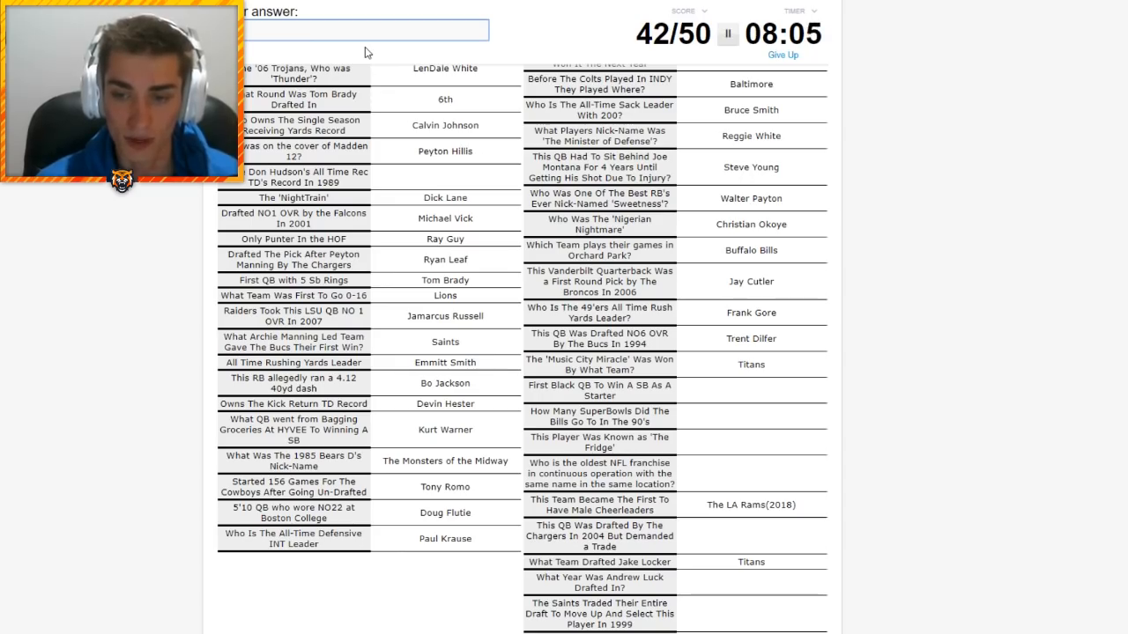
text(im)
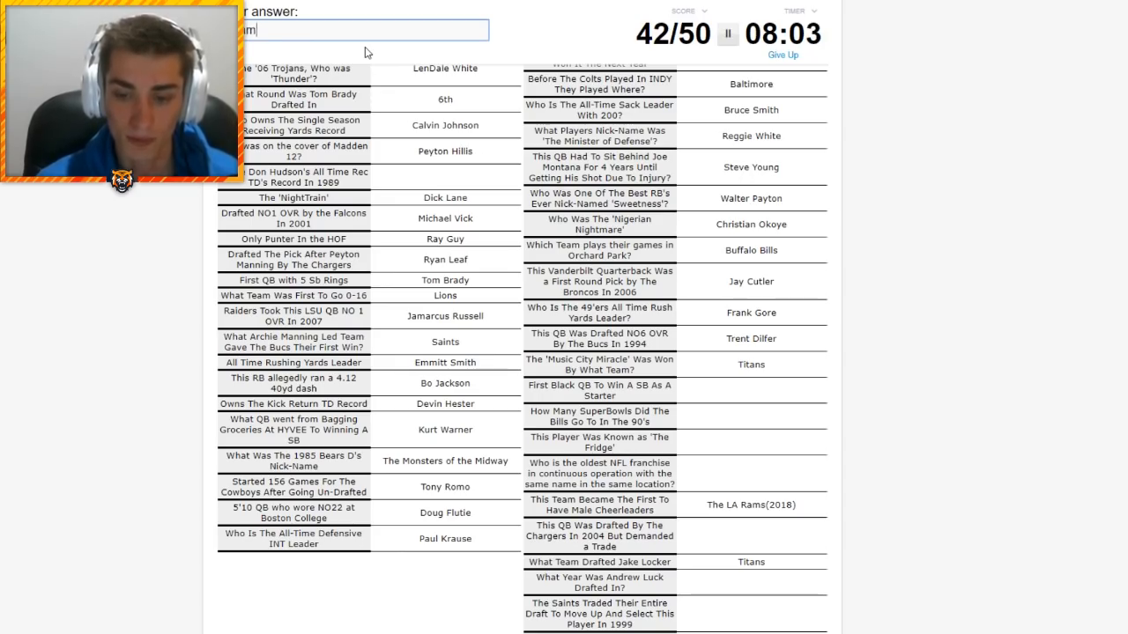
text(william)
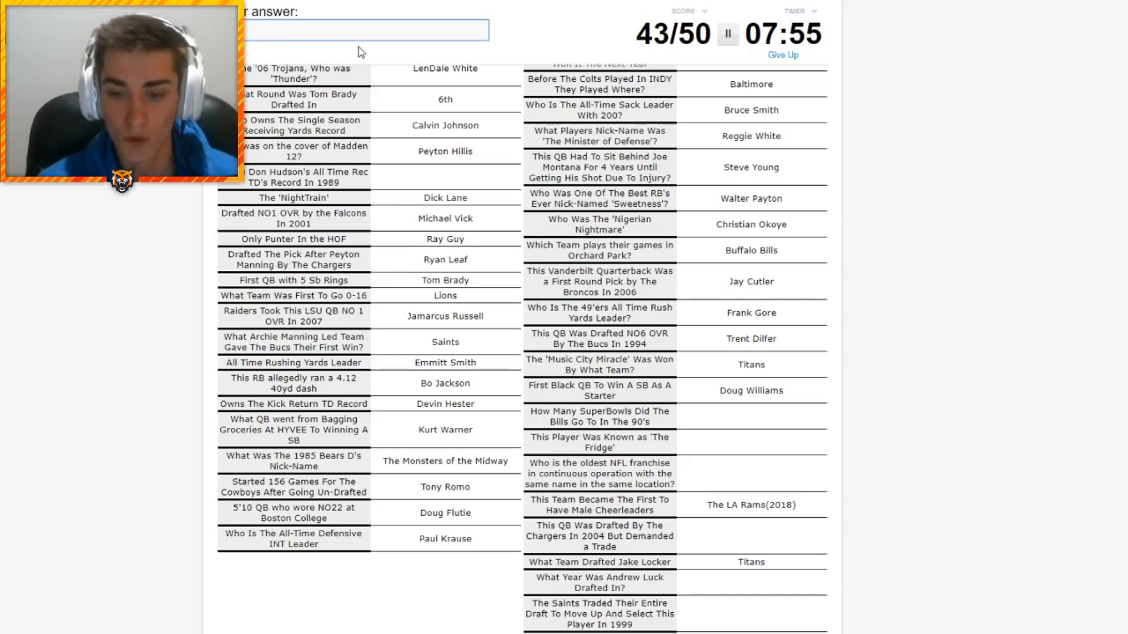
text(Four)
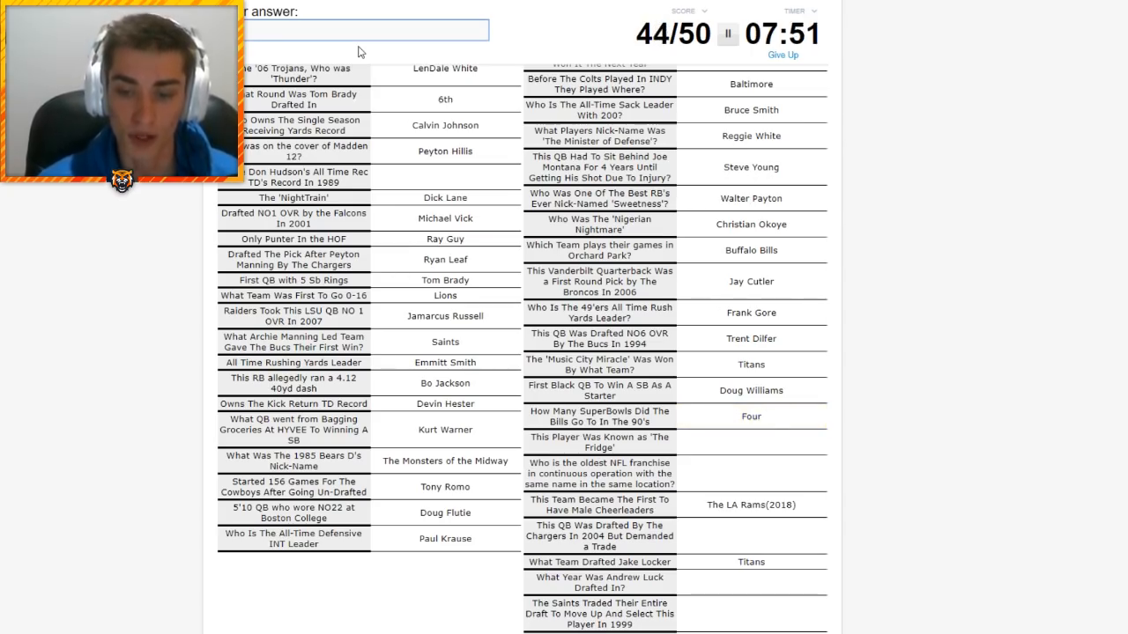
text(William Perry)
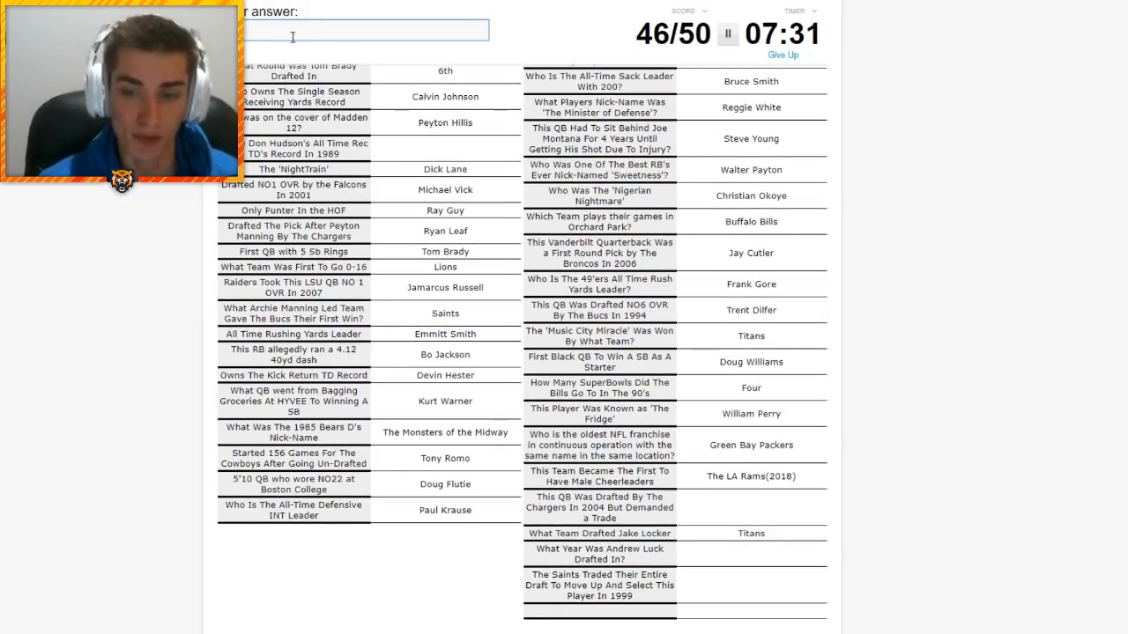
text(ning)
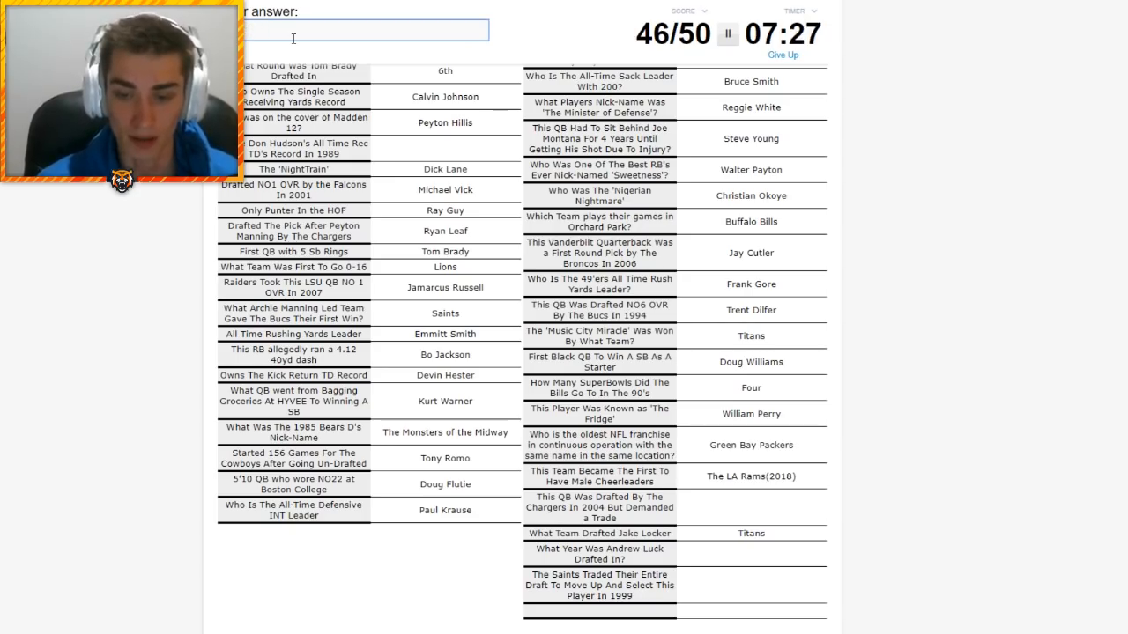
text(annin)
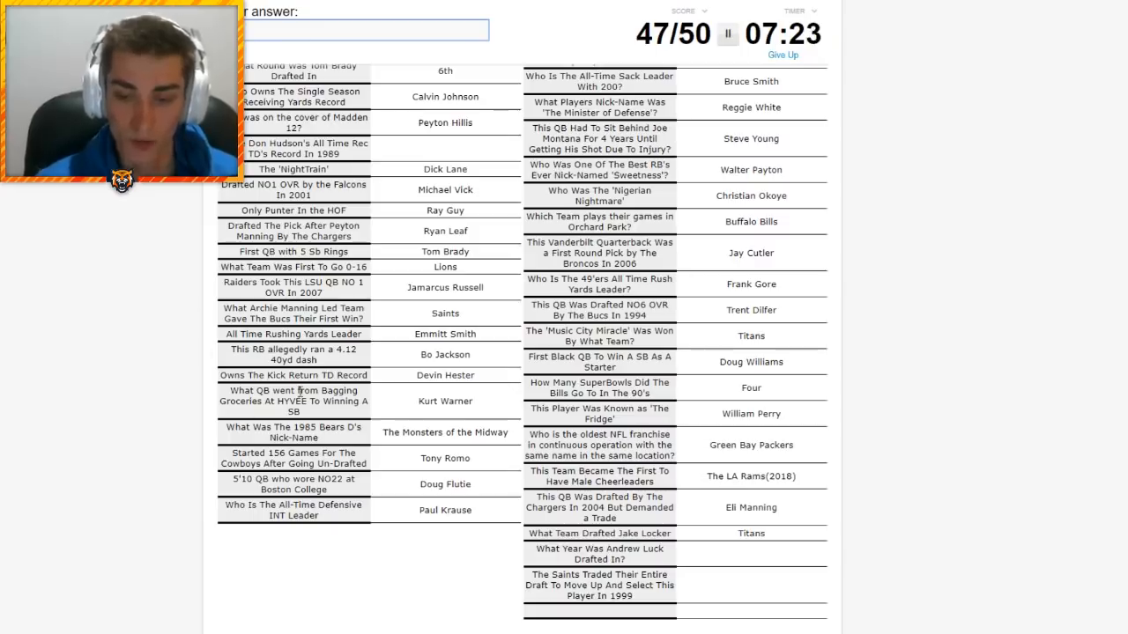
Answer 2012 for the year Andrew Luck was drafted
scroll(down, 3)
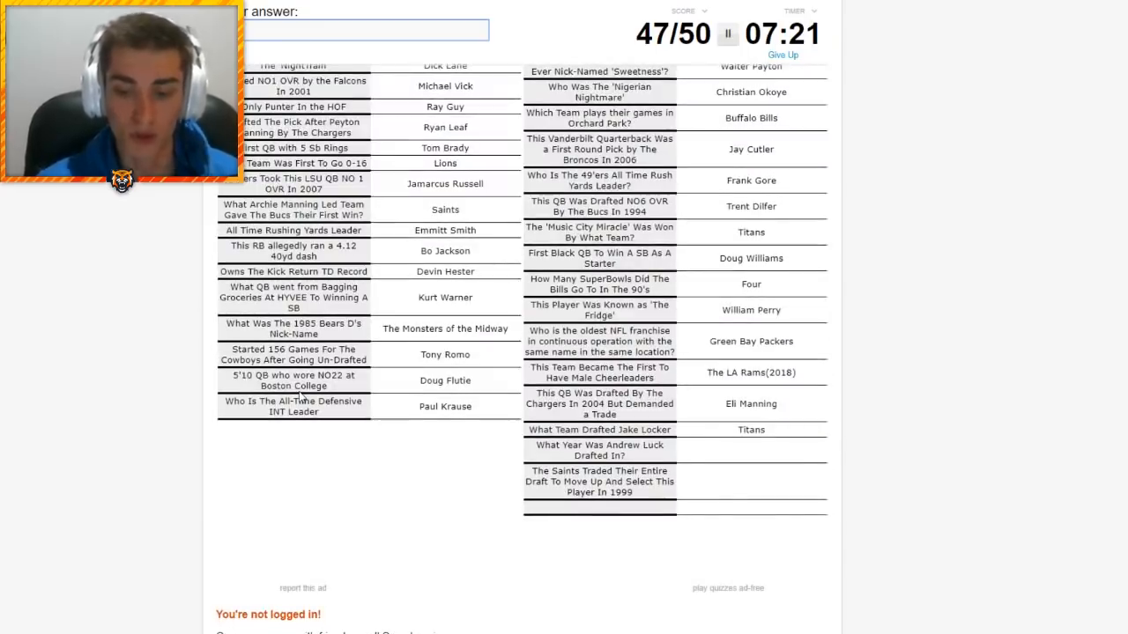
text(2012)
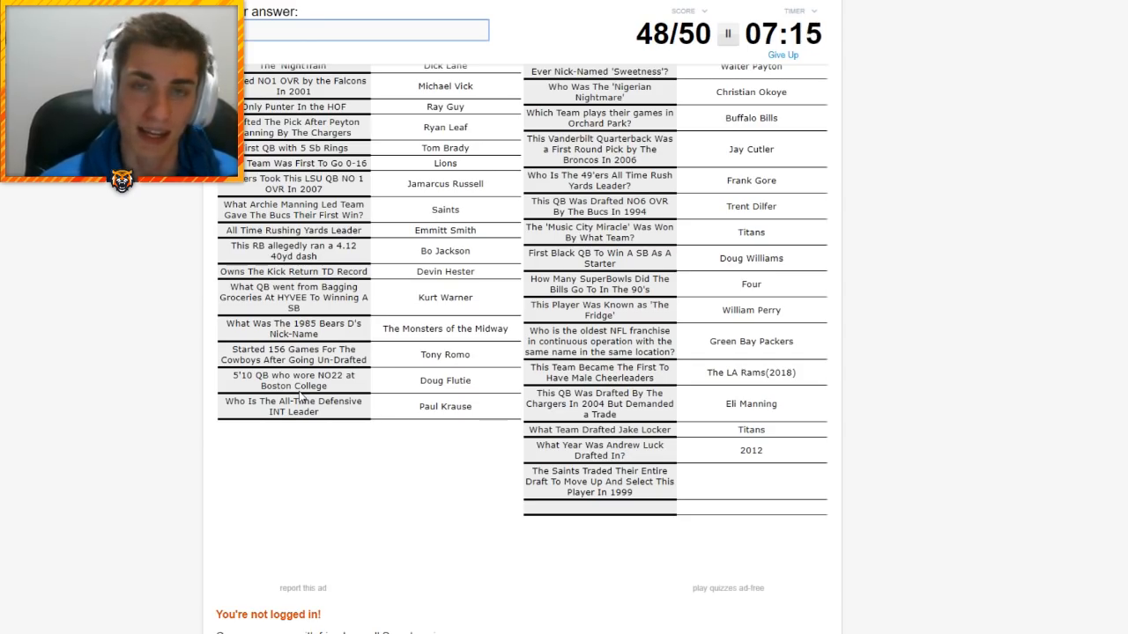
text(w)
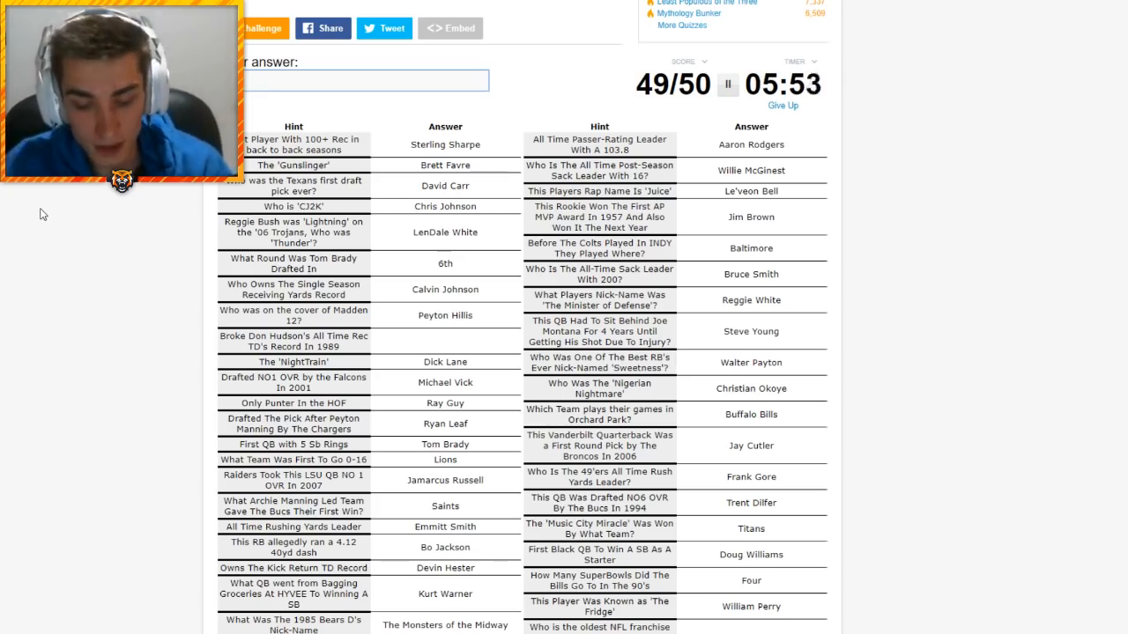
Enter the remaining answers, then end the quiz at 49/50, revealing Steve Largent as missed
text(o)
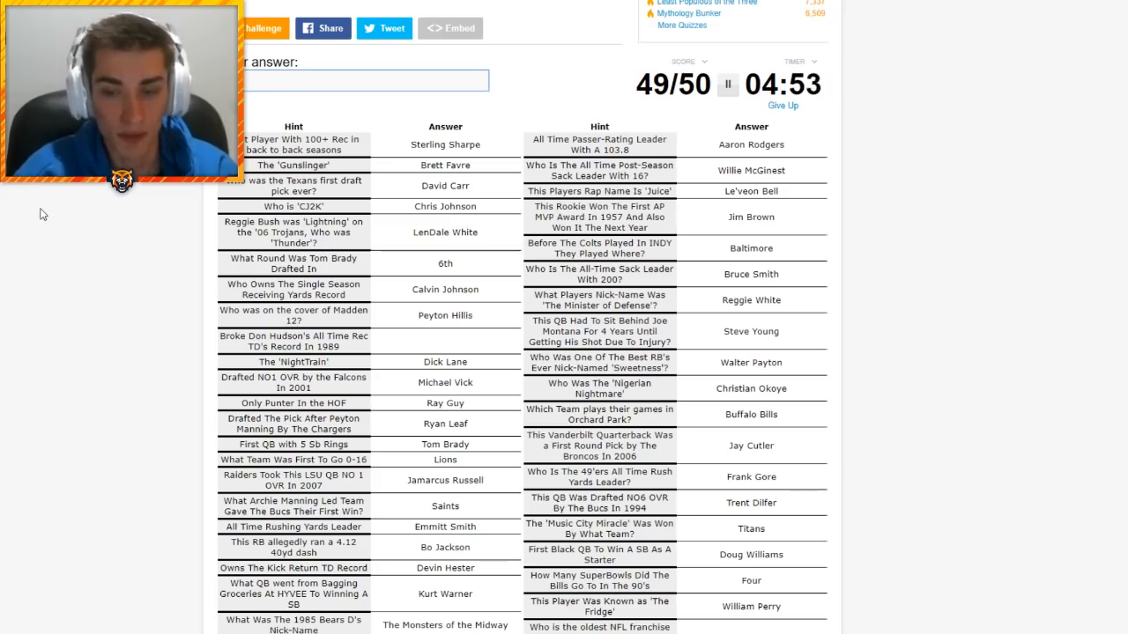
text(s)
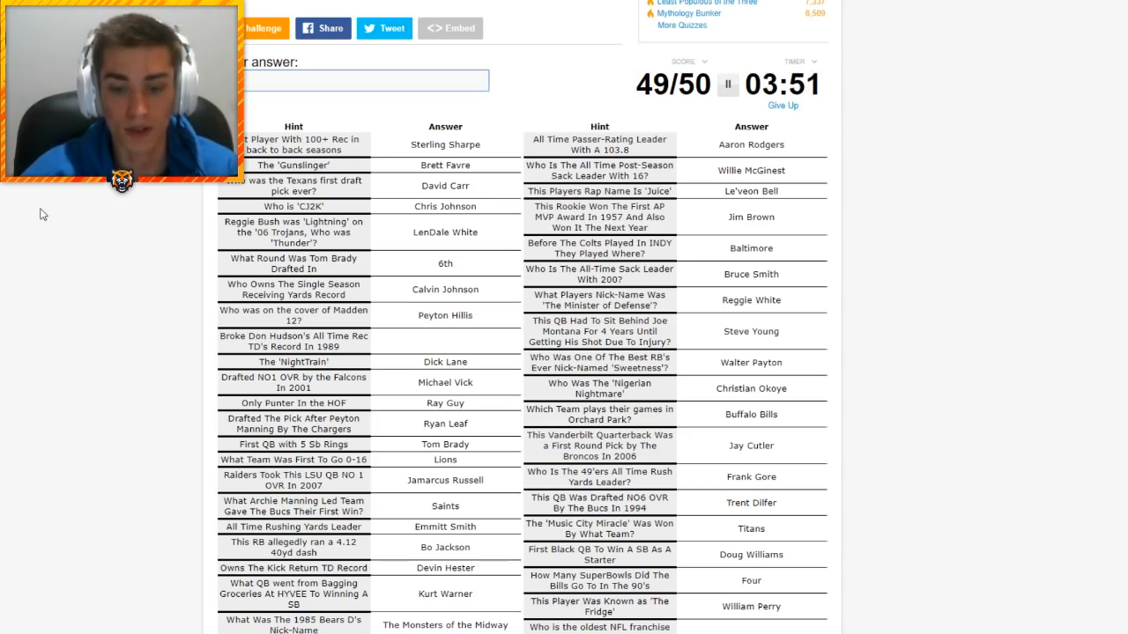
text(en)
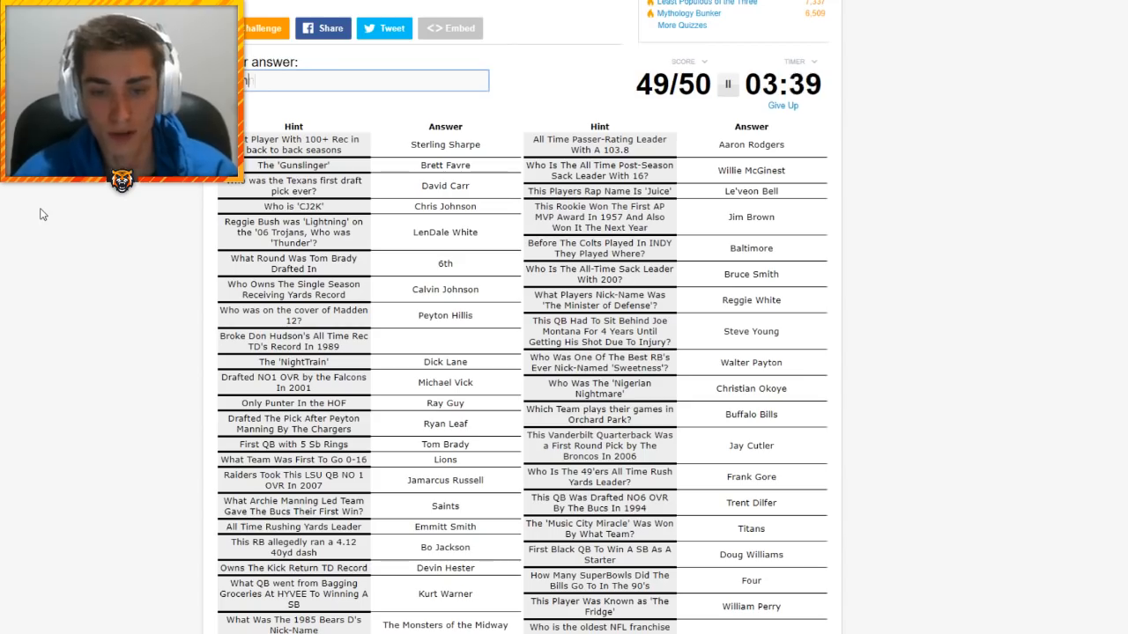
text(vr)
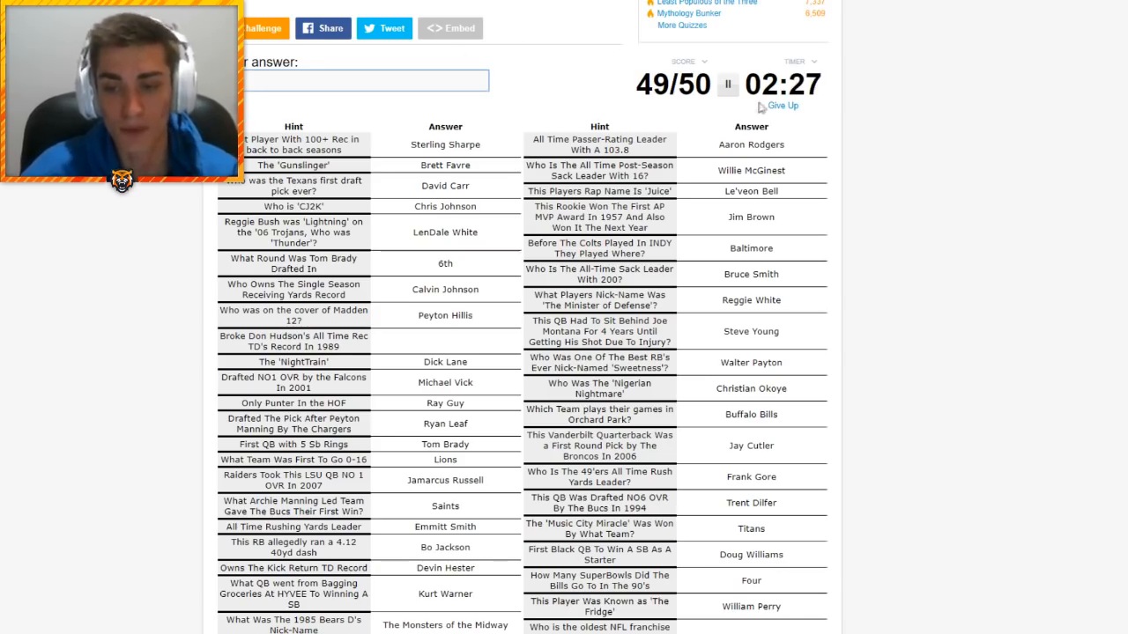
click(783, 105)
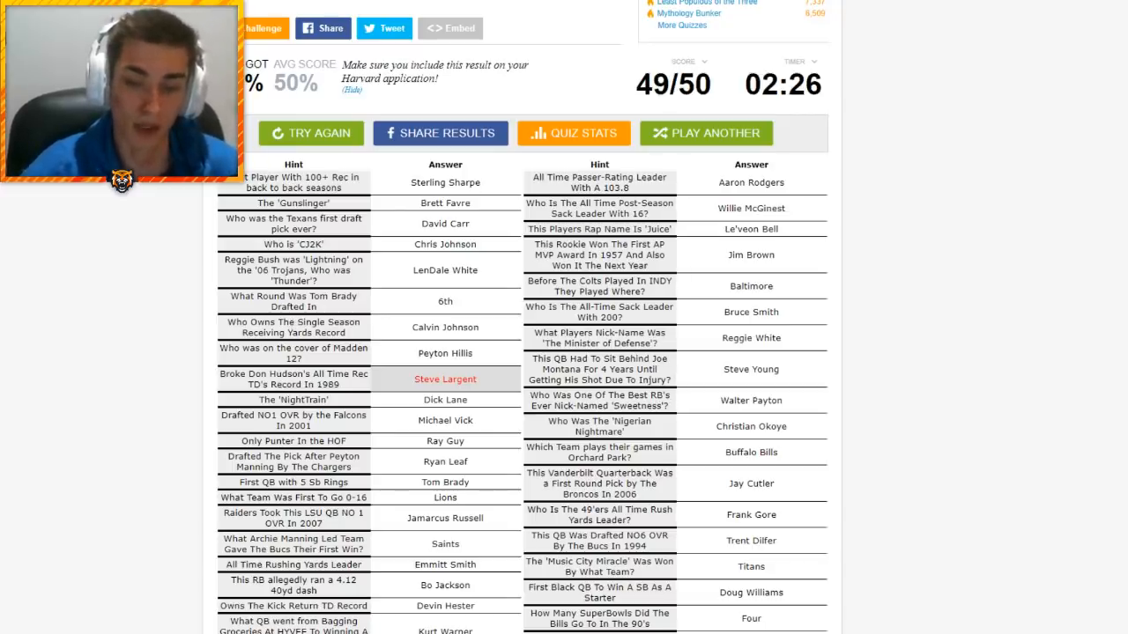
Scroll through the results table to confirm every answer except Steve Largent, shown in red
scroll(down, 3)
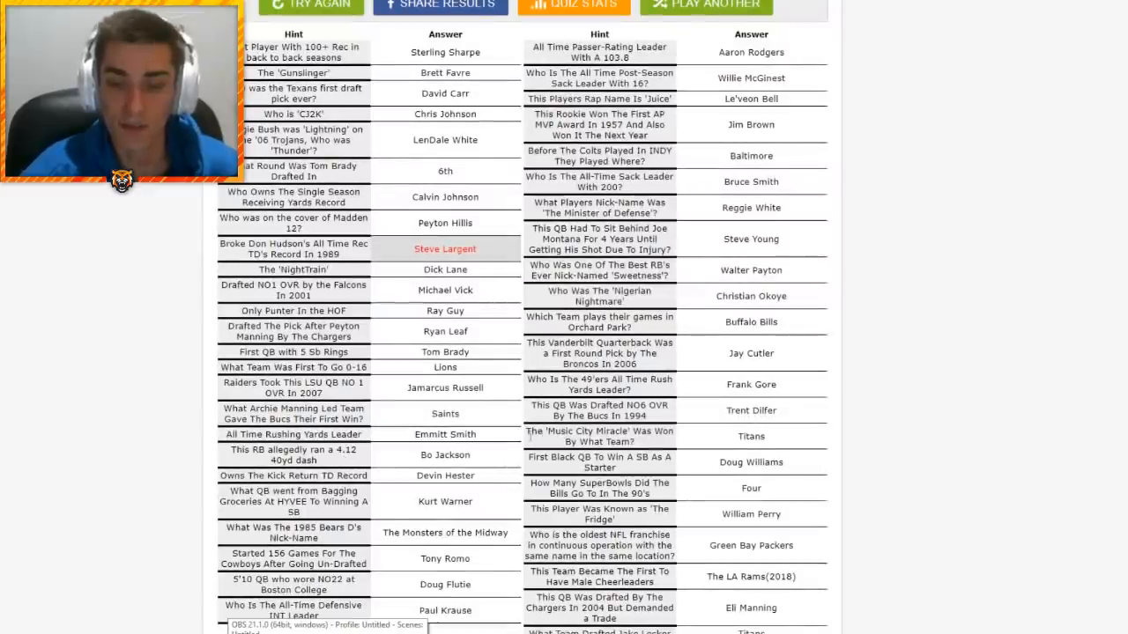
scroll(down, 3)
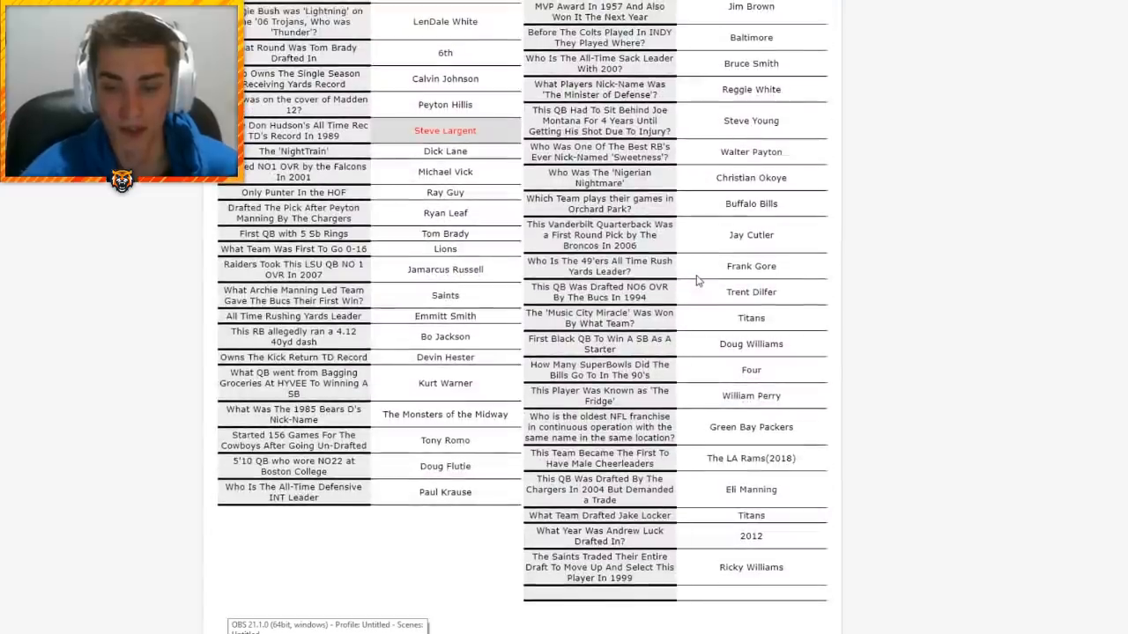
scroll(down, 3)
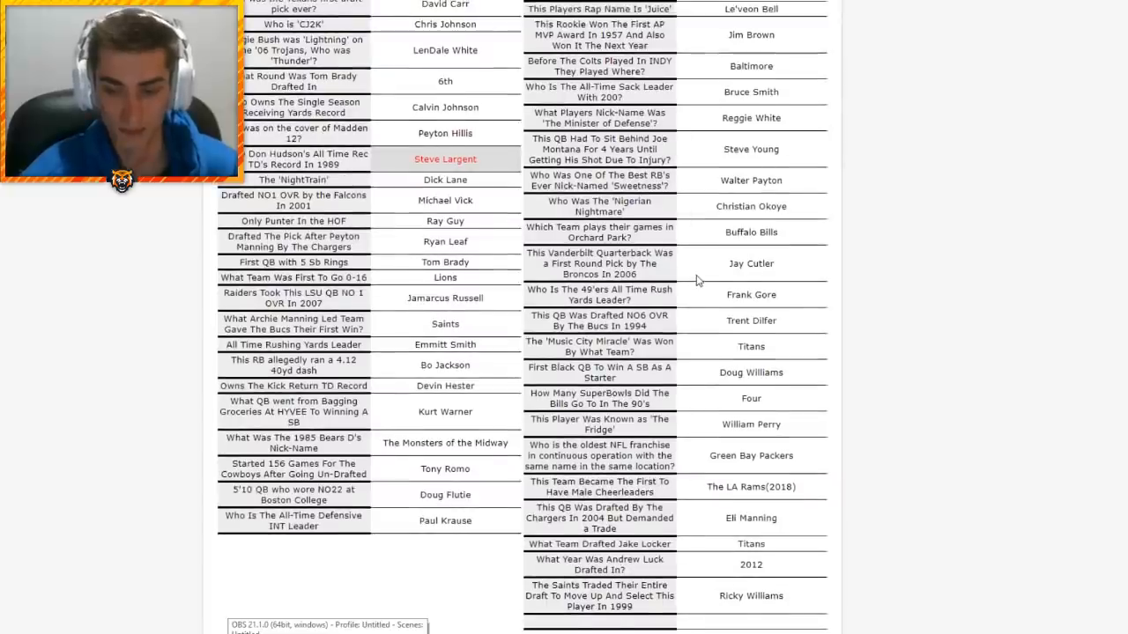